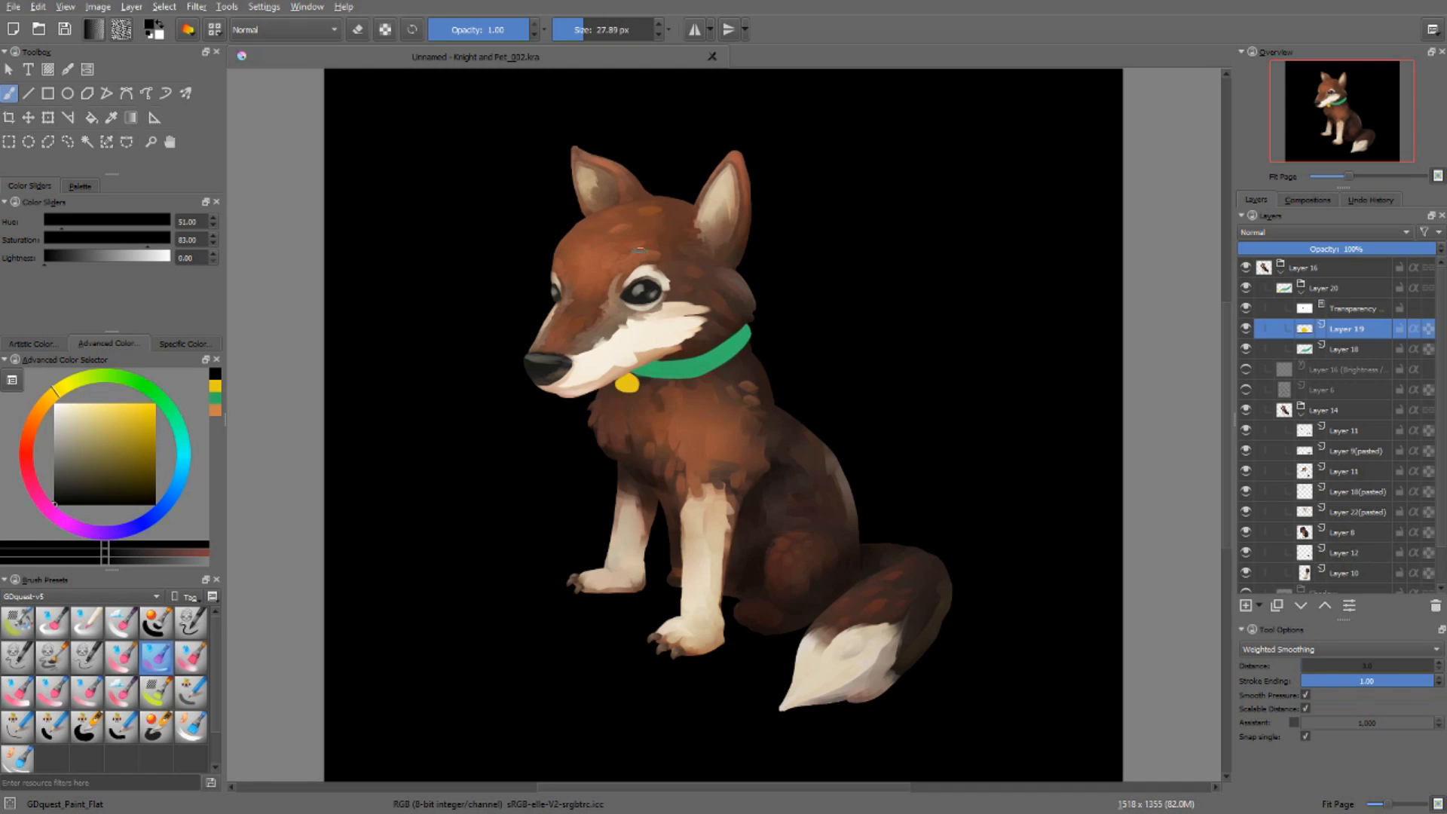
Step: Turn on Preserve Alpha for brush strokes and make Layer 18 the active layer
click(385, 28)
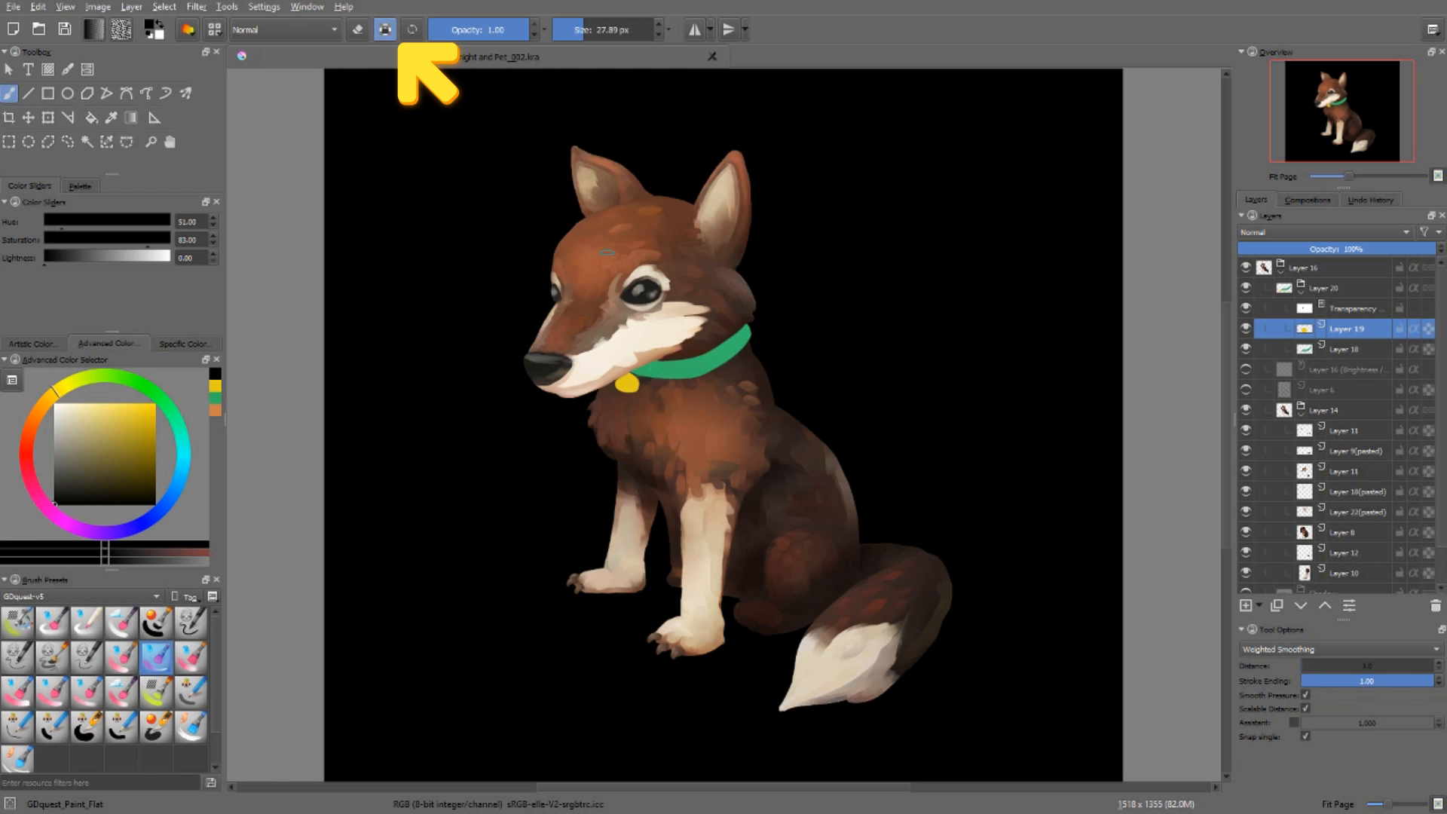
key(/)
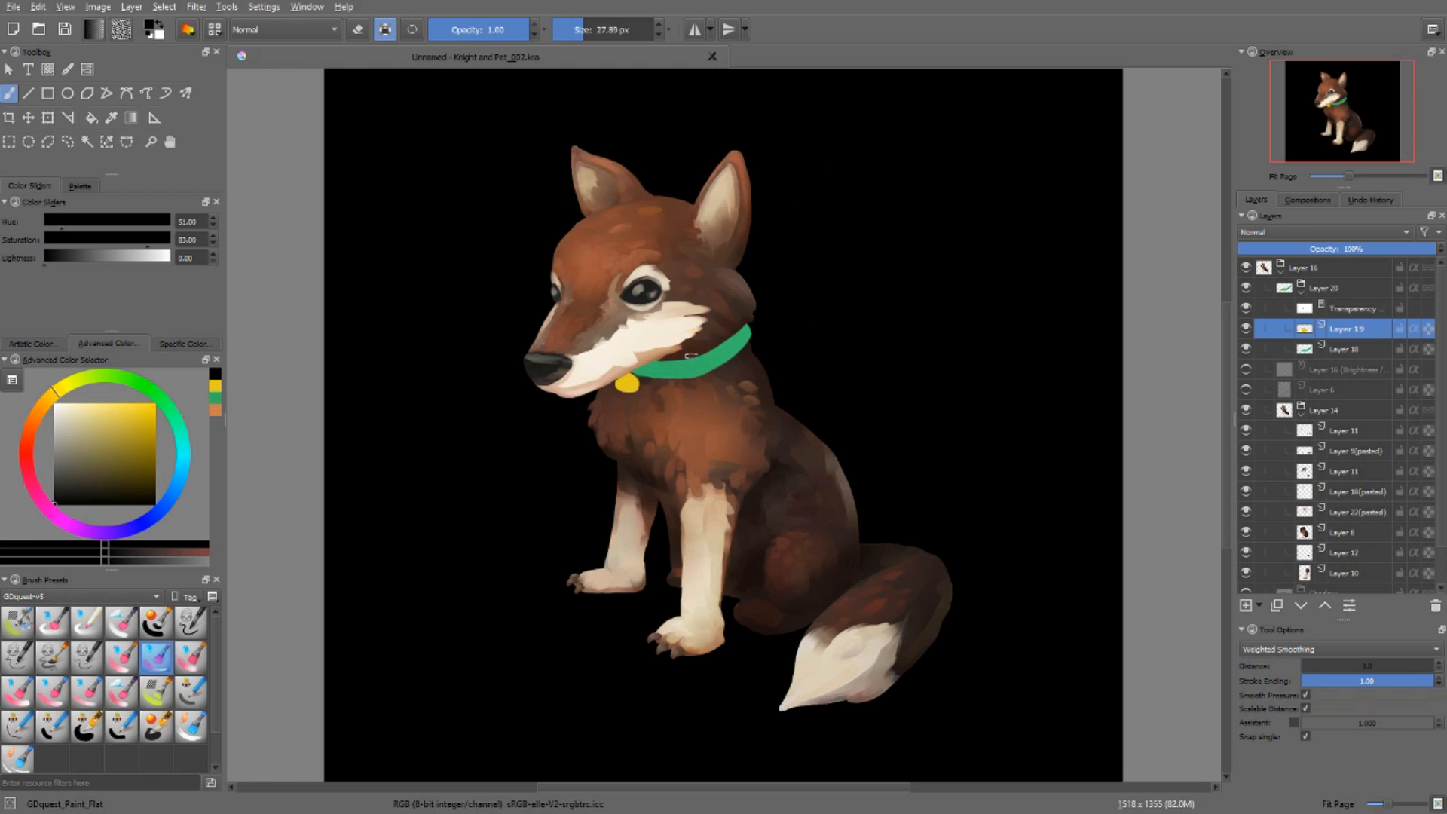
click(1344, 349)
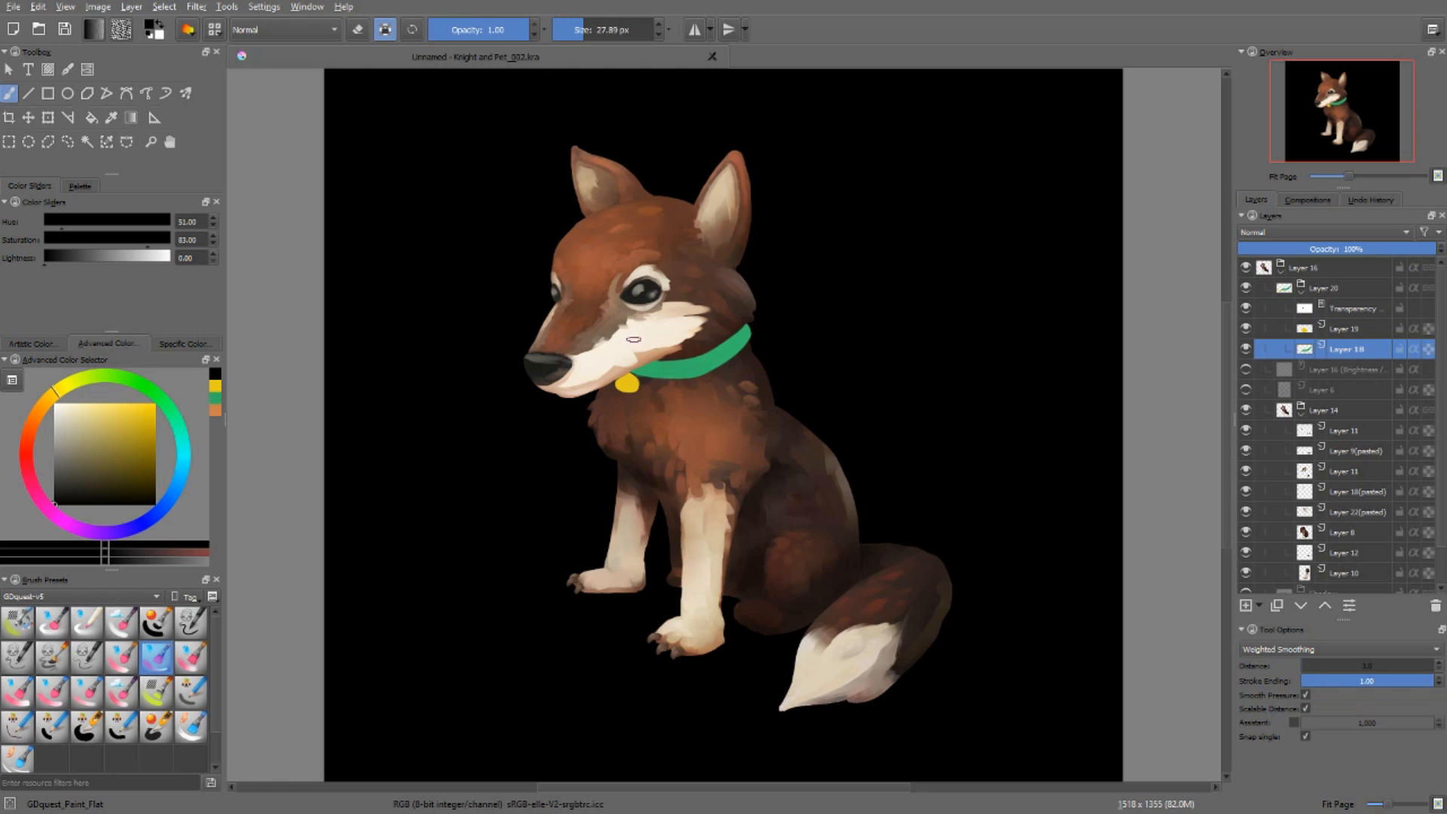
mouse_move(695, 353)
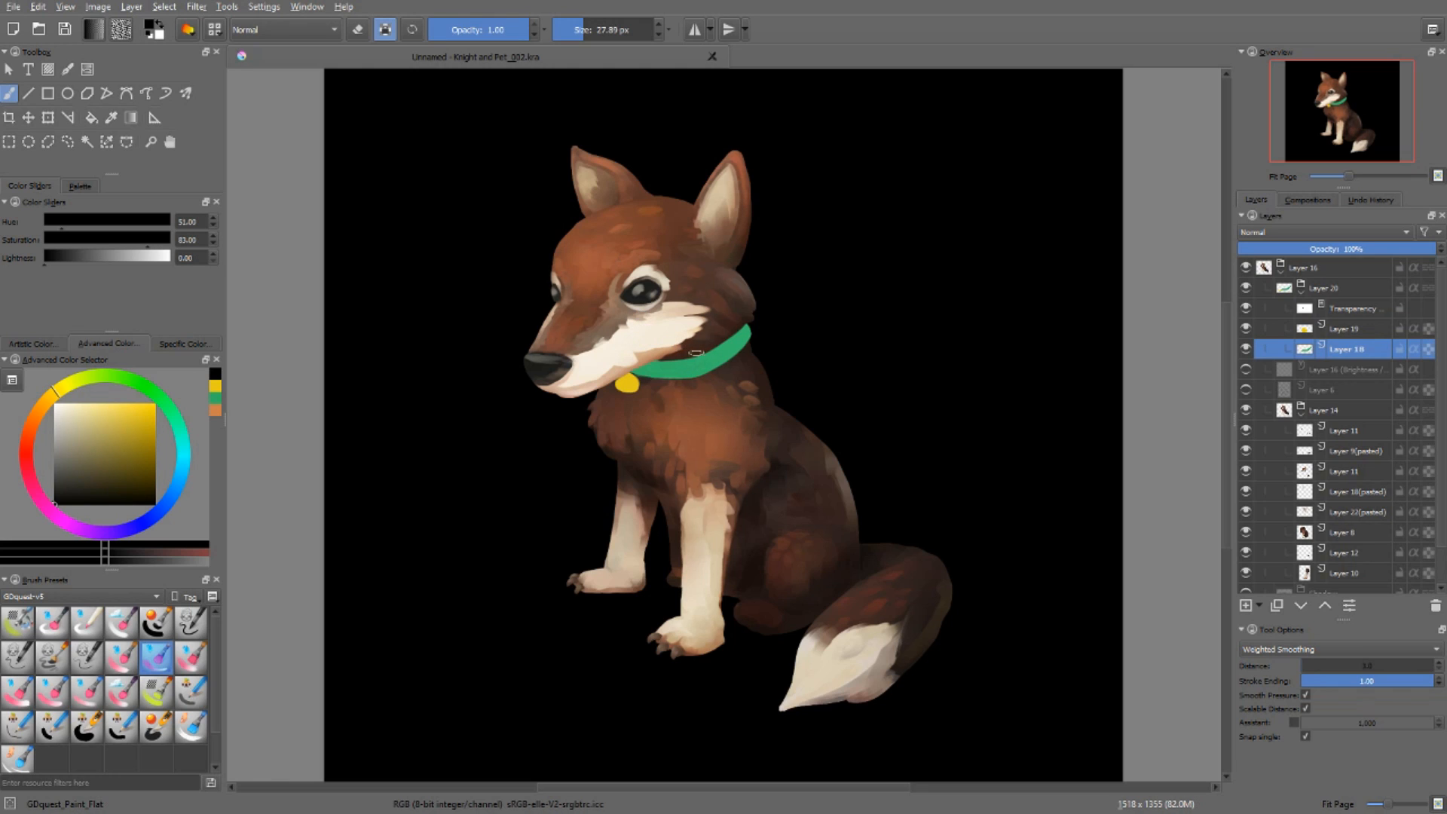
Step: Choose a bright green from the Advanced Color Selector for the collar
click(141, 469)
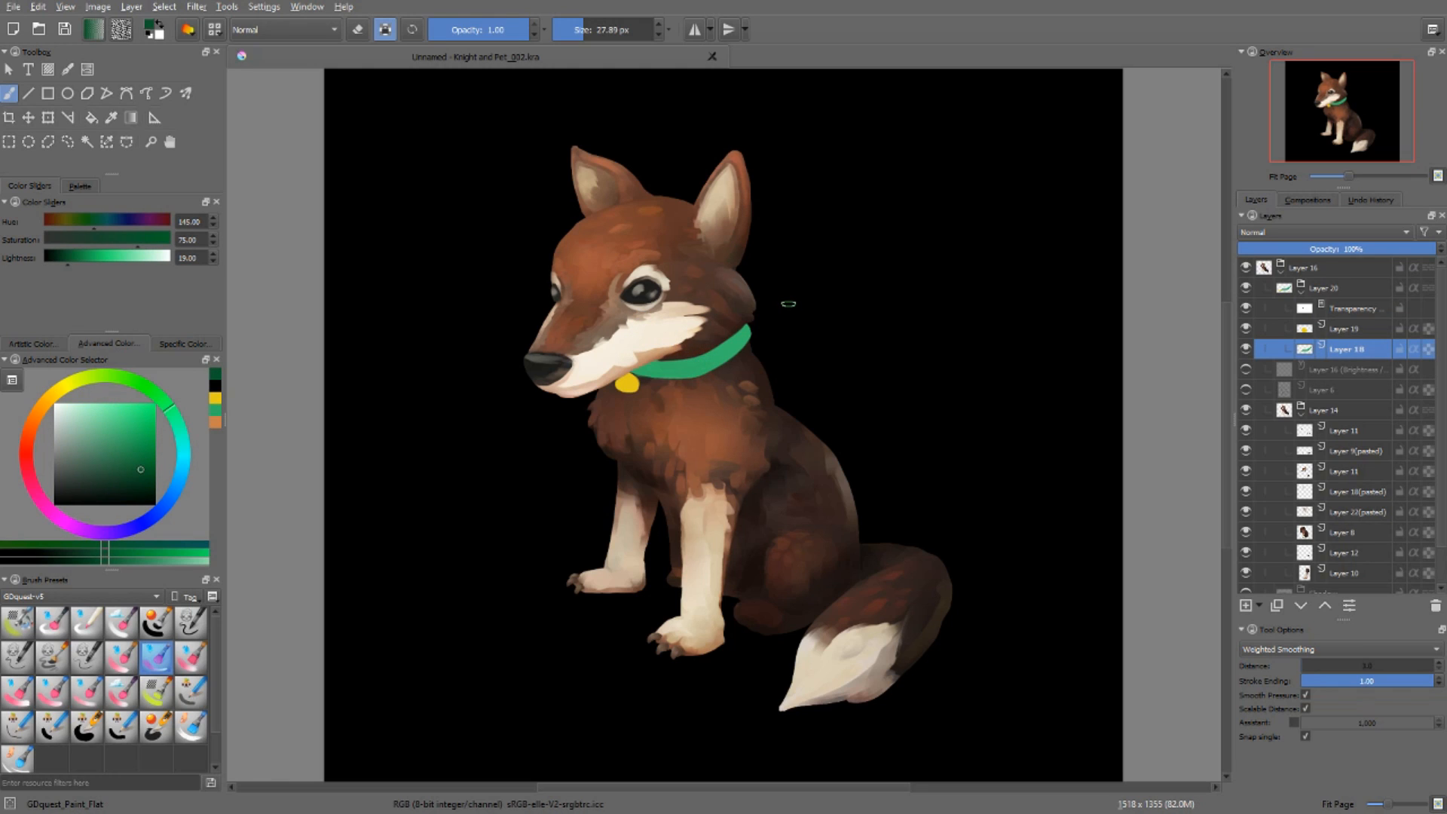
mouse_move(731, 279)
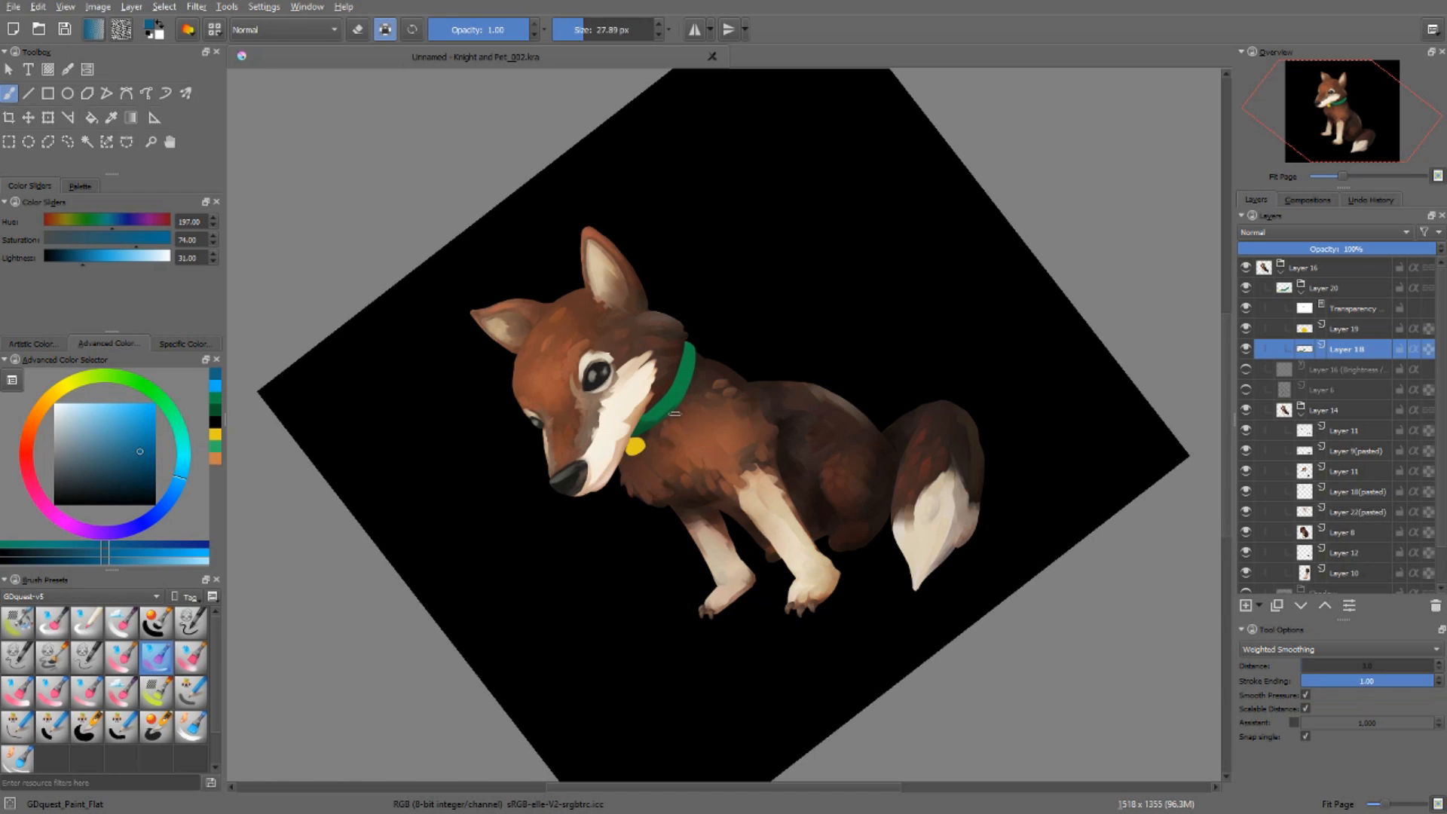
mouse_move(300, 463)
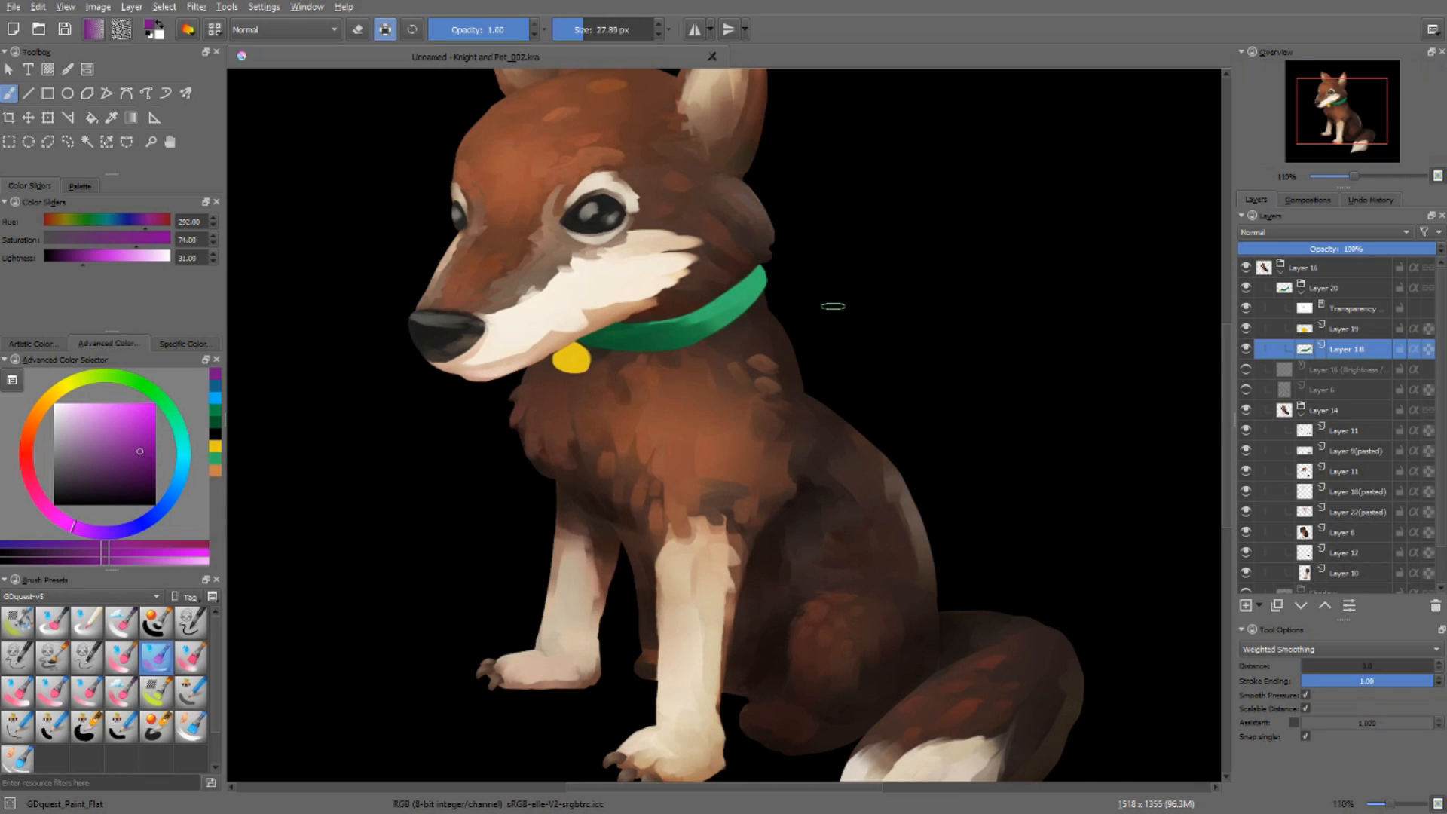
click(166, 409)
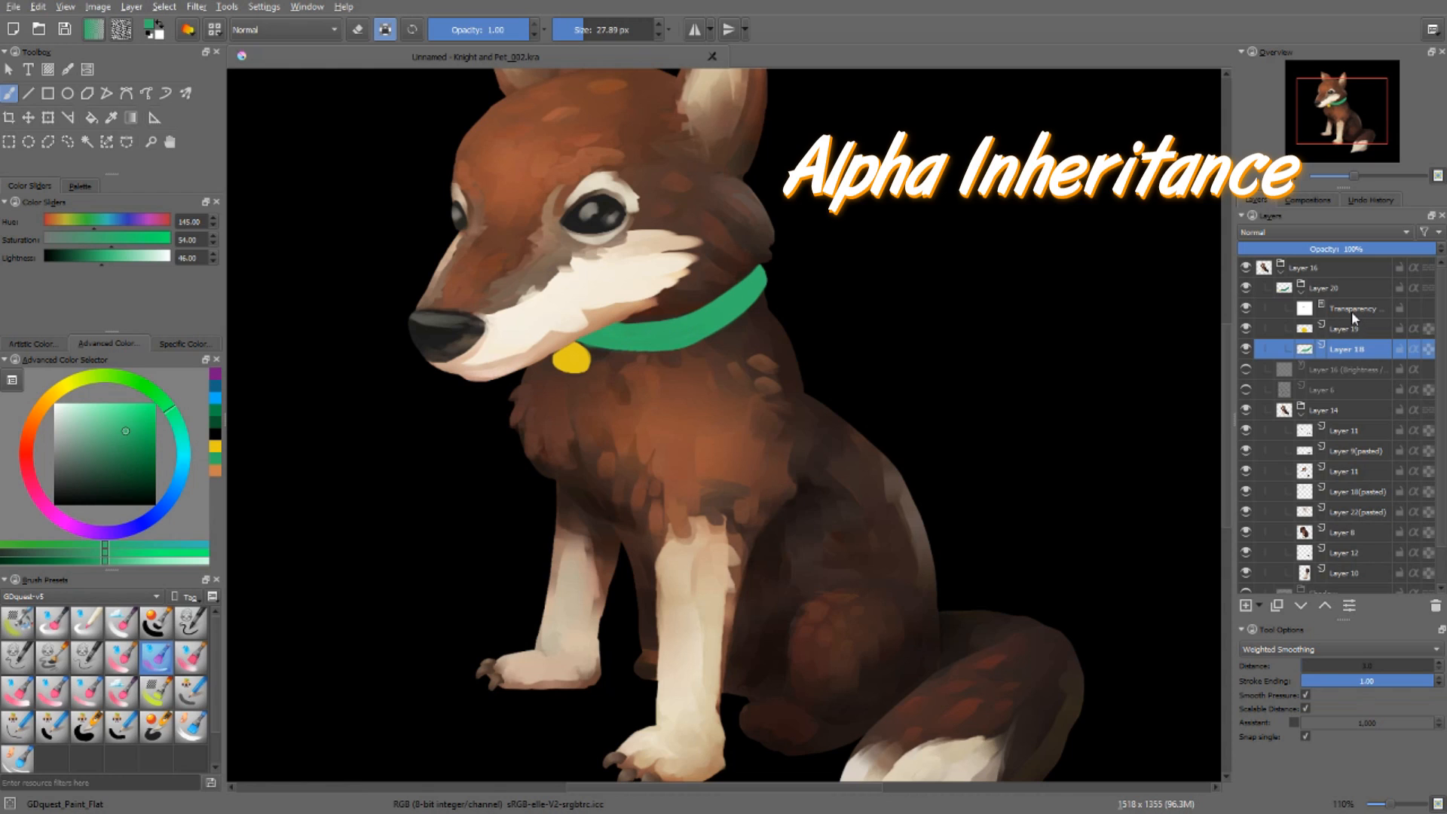
Step: Select Layer 19 and paint broad blue strokes across the pup's face and chest
click(1345, 328)
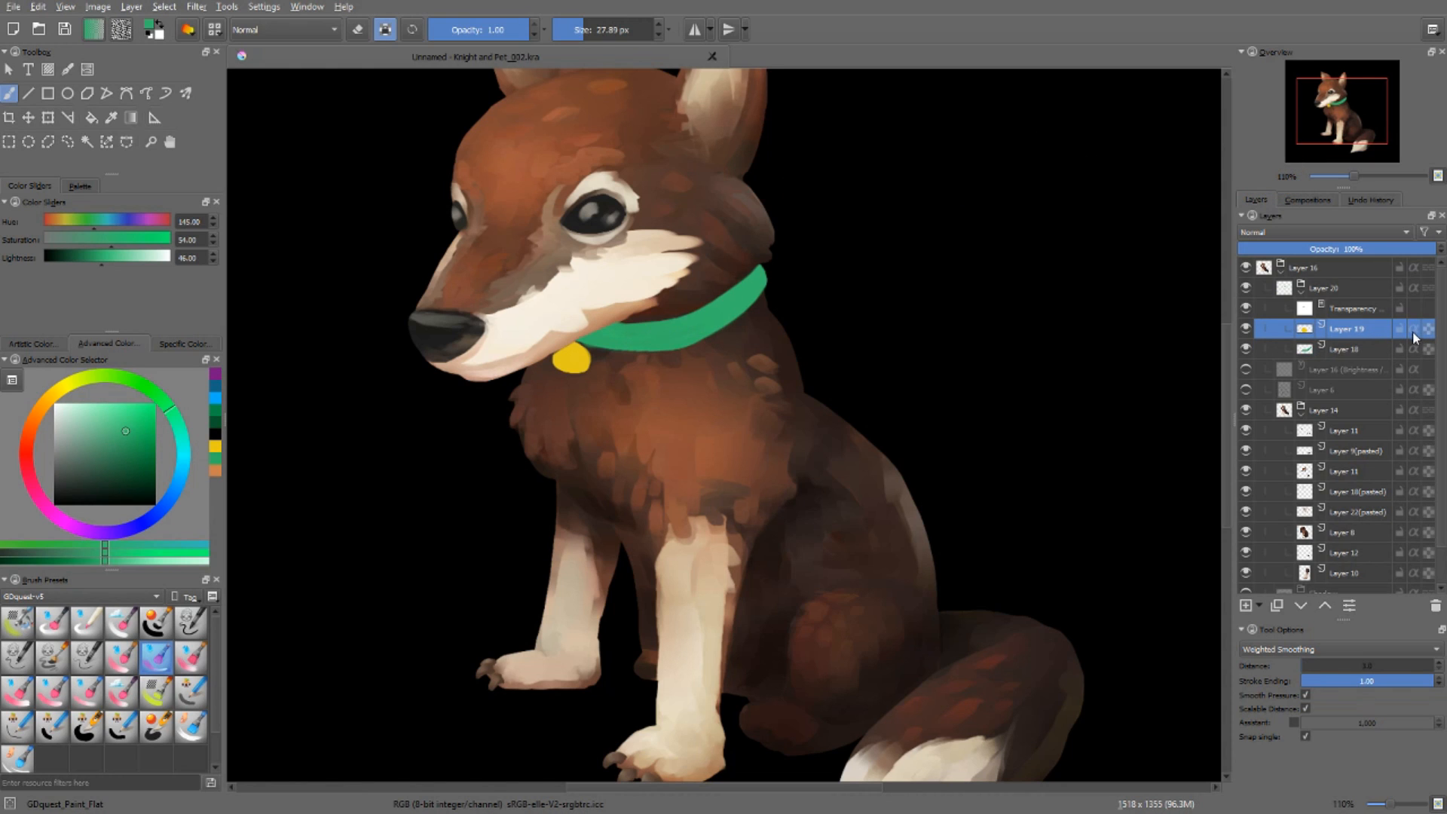
mouse_move(1417, 335)
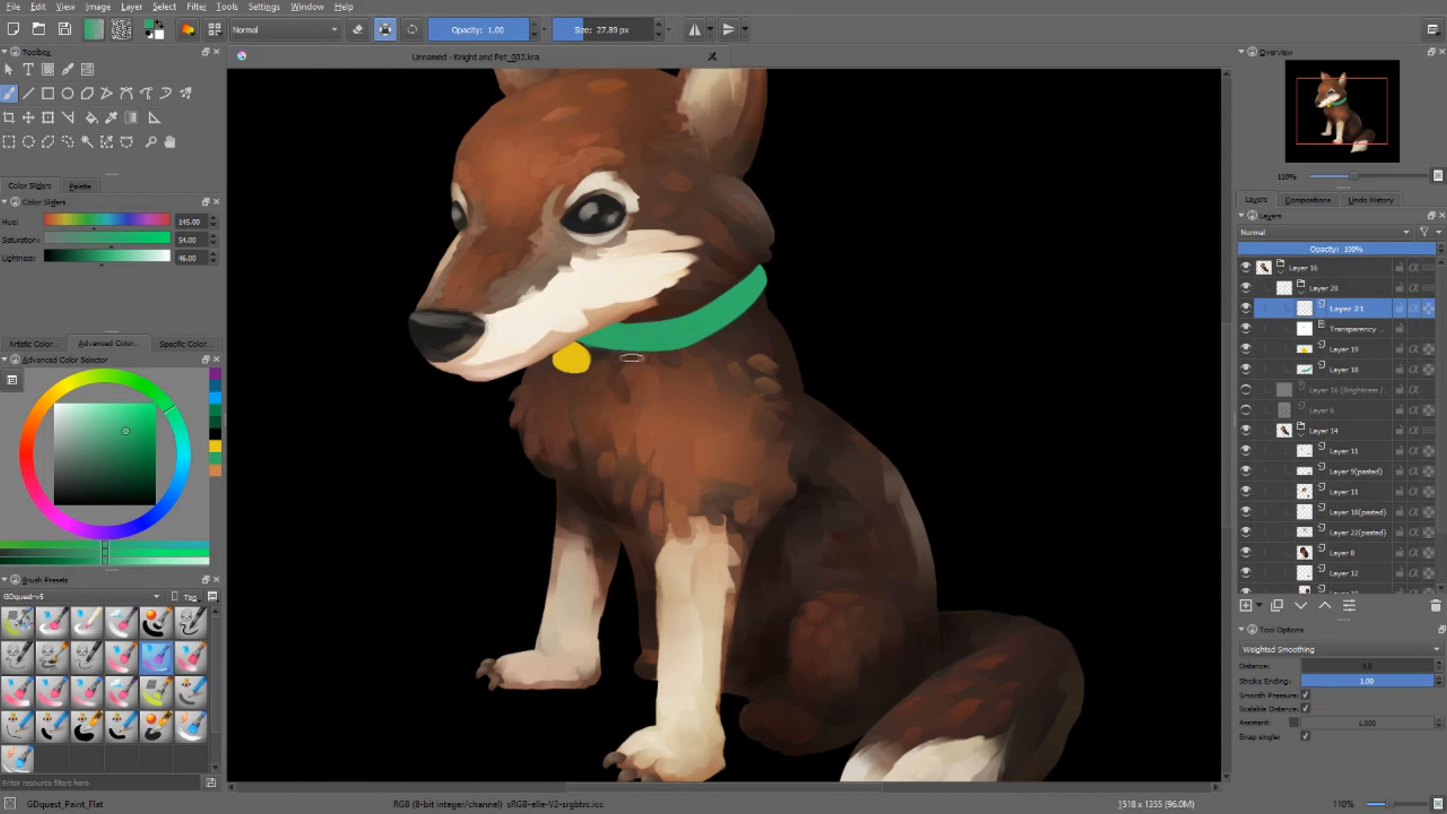
click(170, 501)
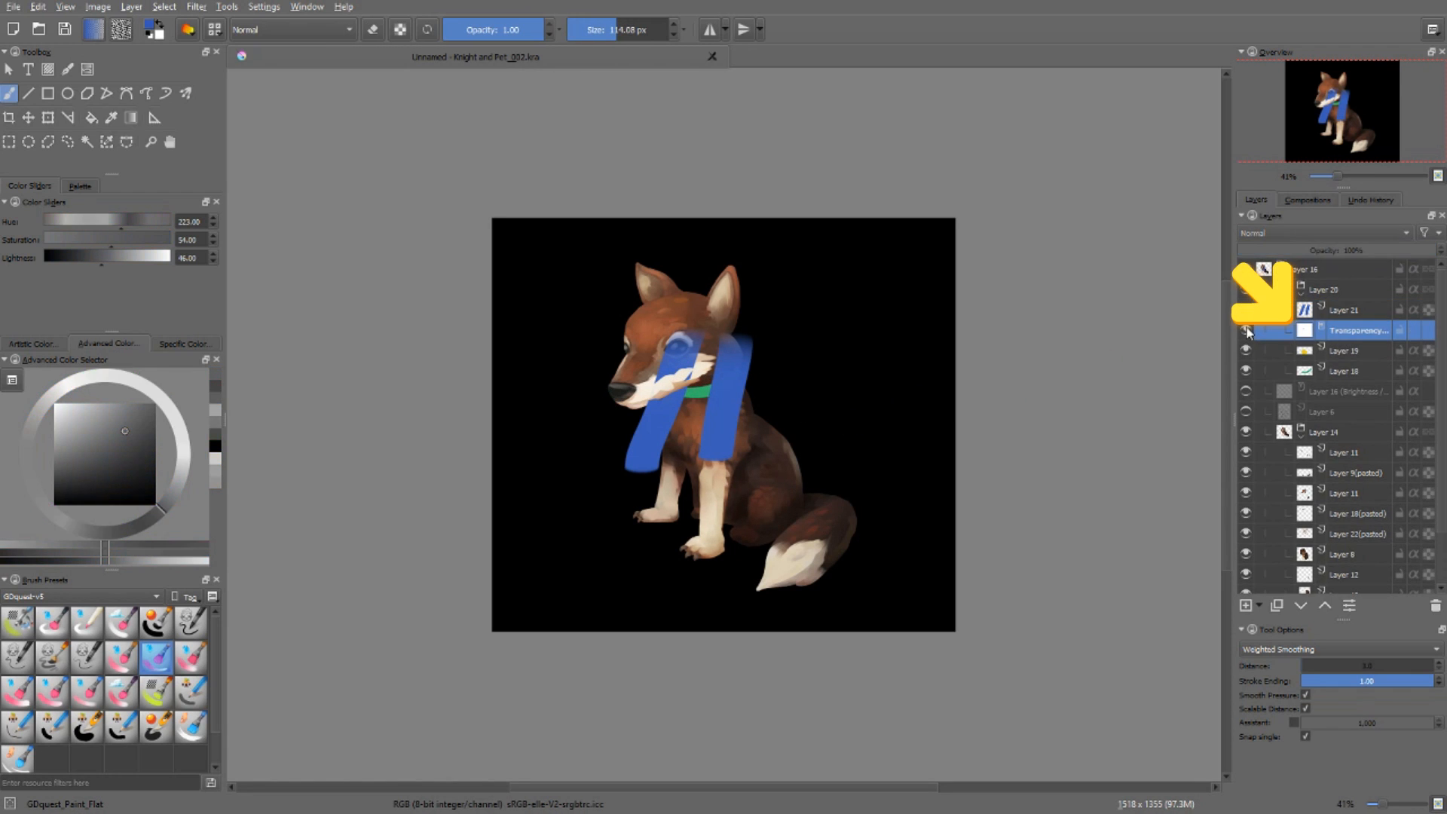
Step: Enable alpha inheritance on Layer 21 so blue shows only on the collar and tag
click(1345, 308)
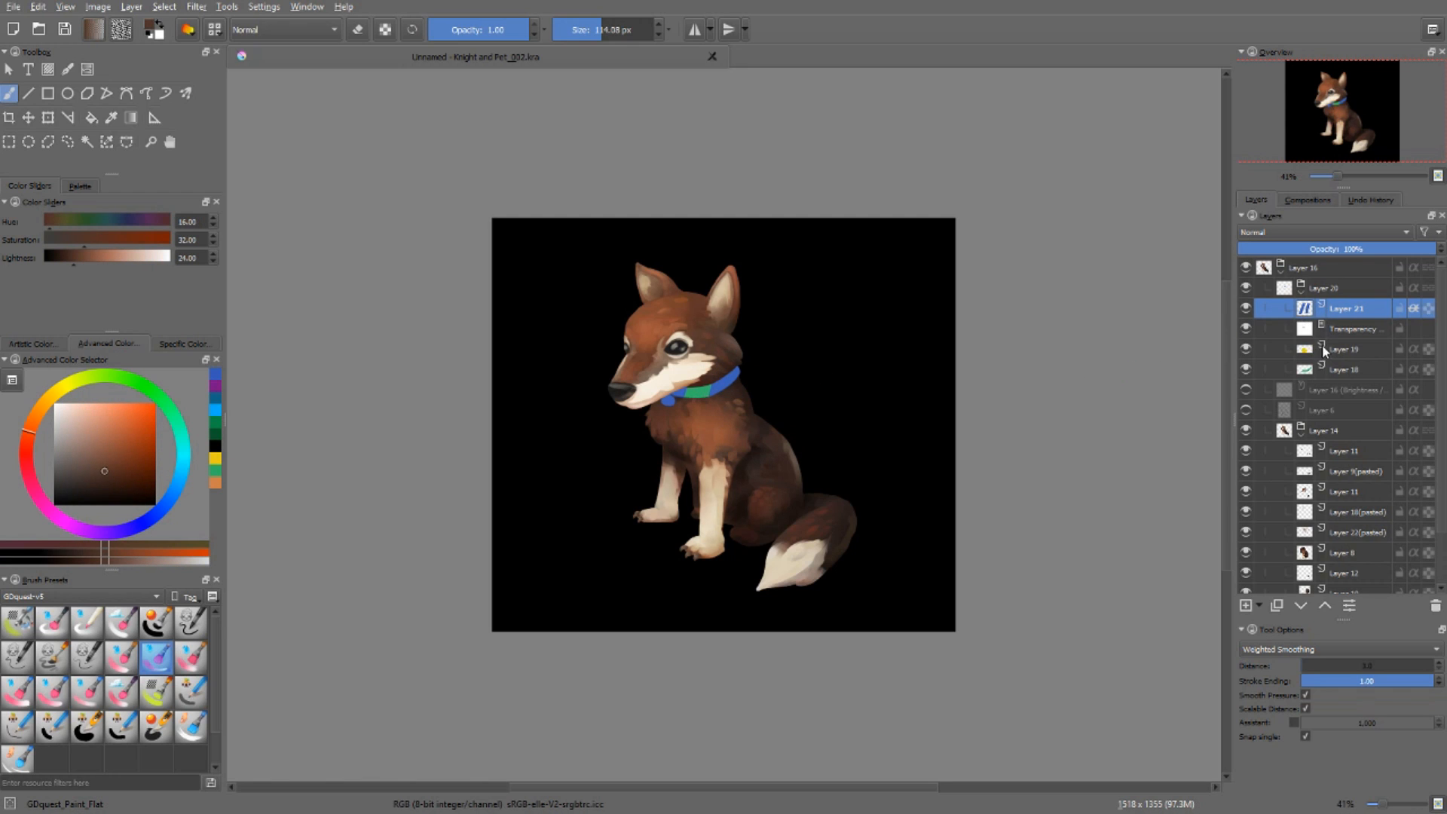
click(1348, 370)
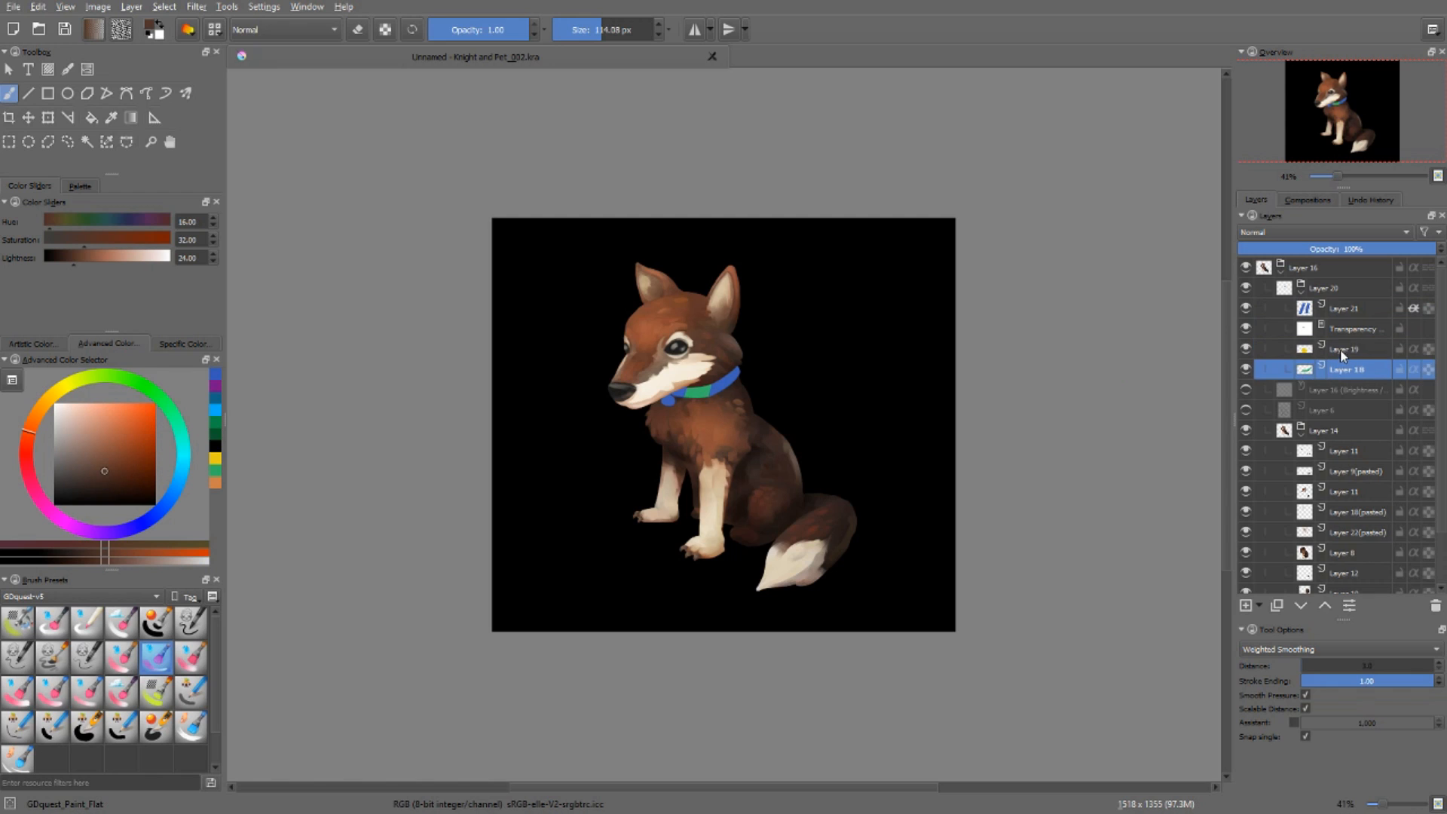
mouse_move(1316, 317)
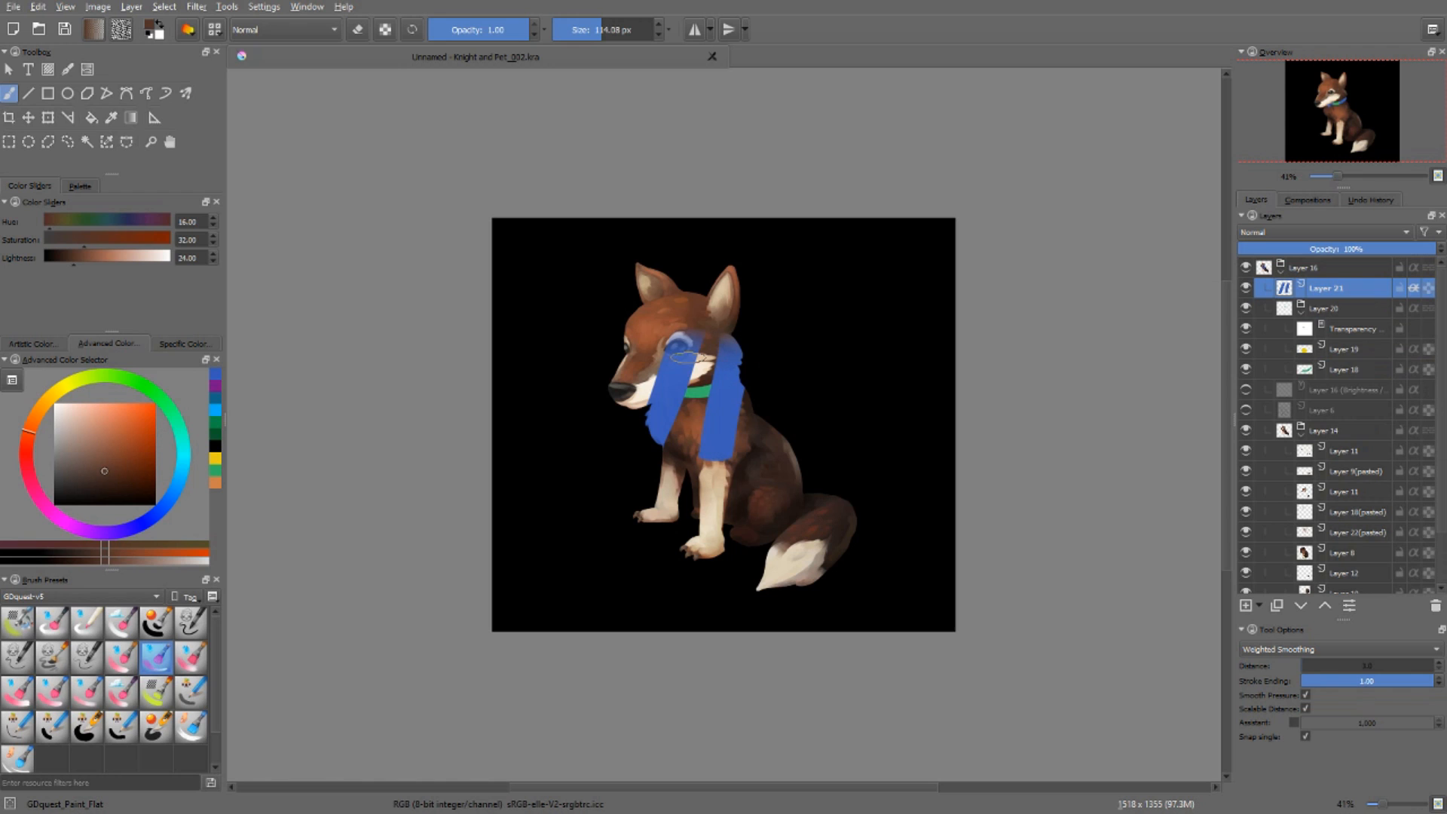
scroll(down, 3)
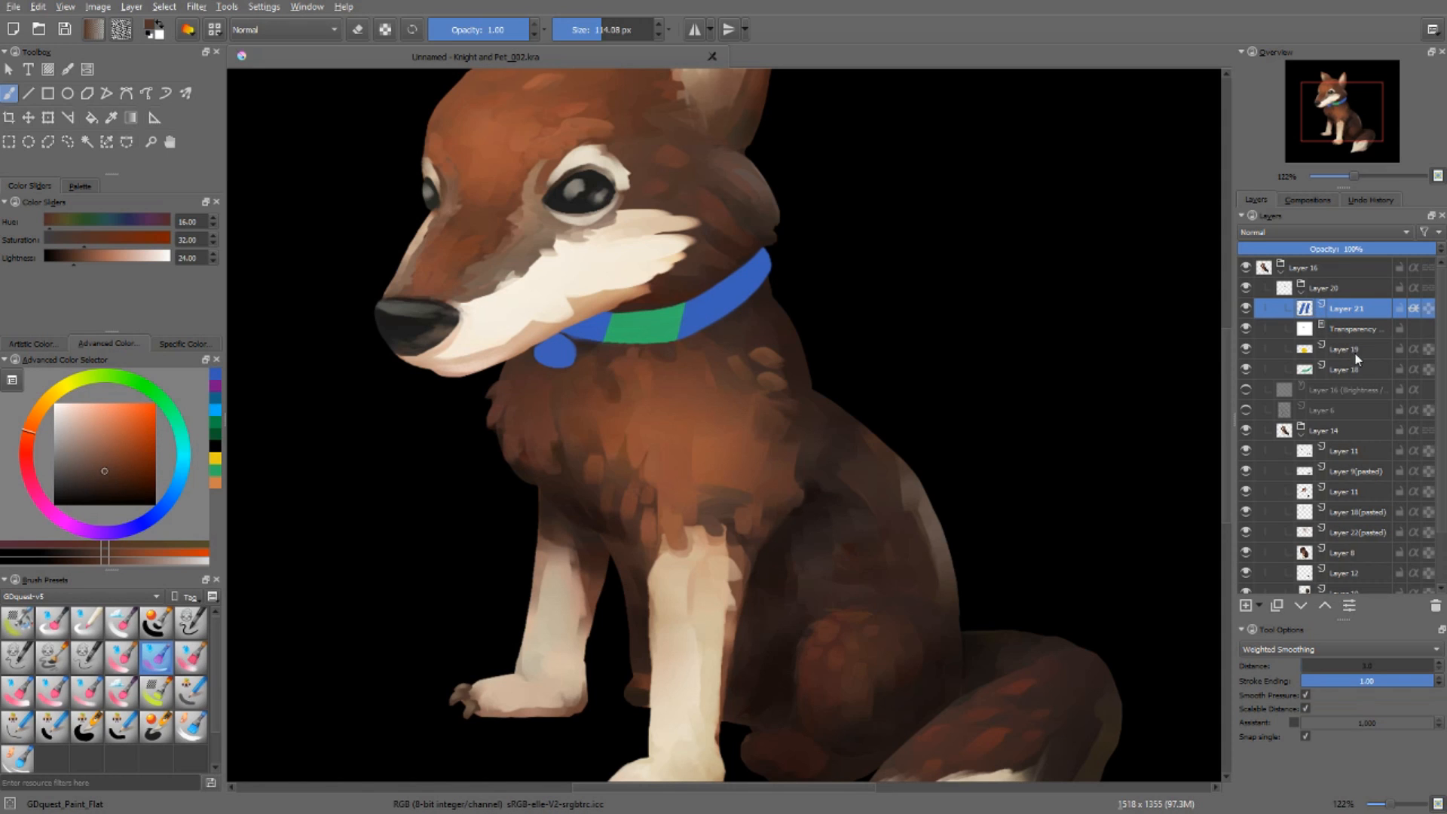
click(1344, 349)
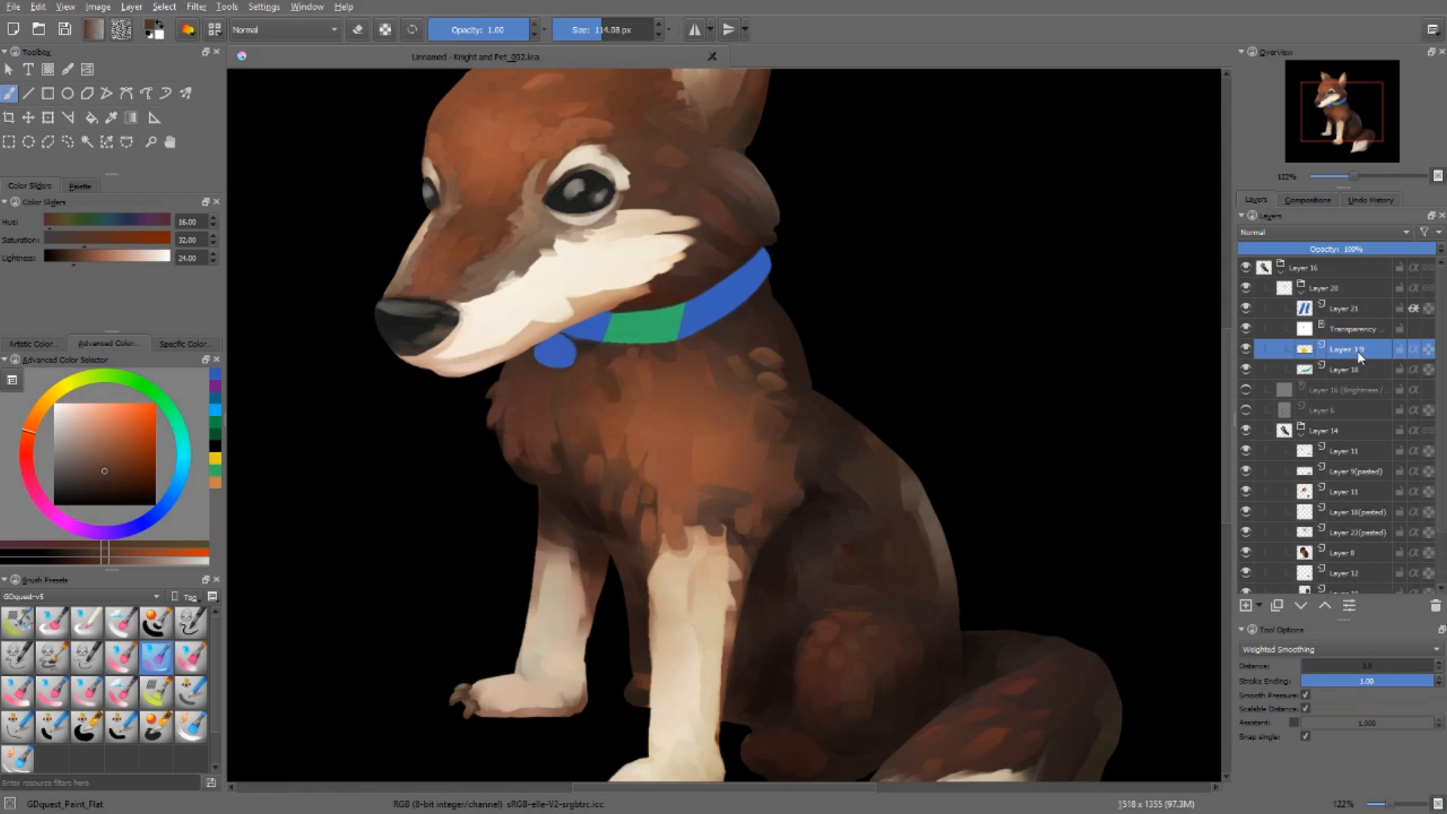
mouse_move(1366, 355)
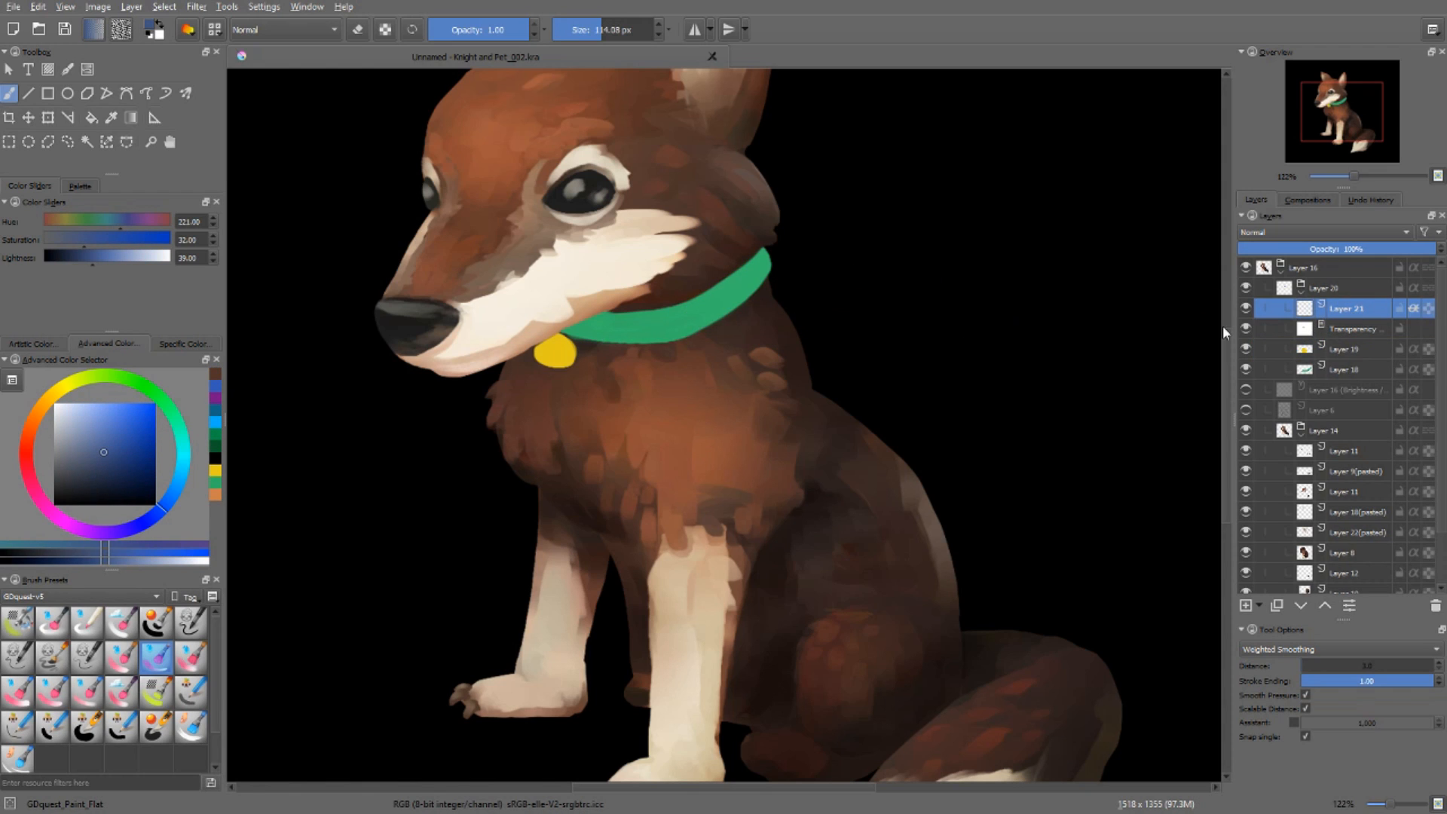
mouse_move(1123, 333)
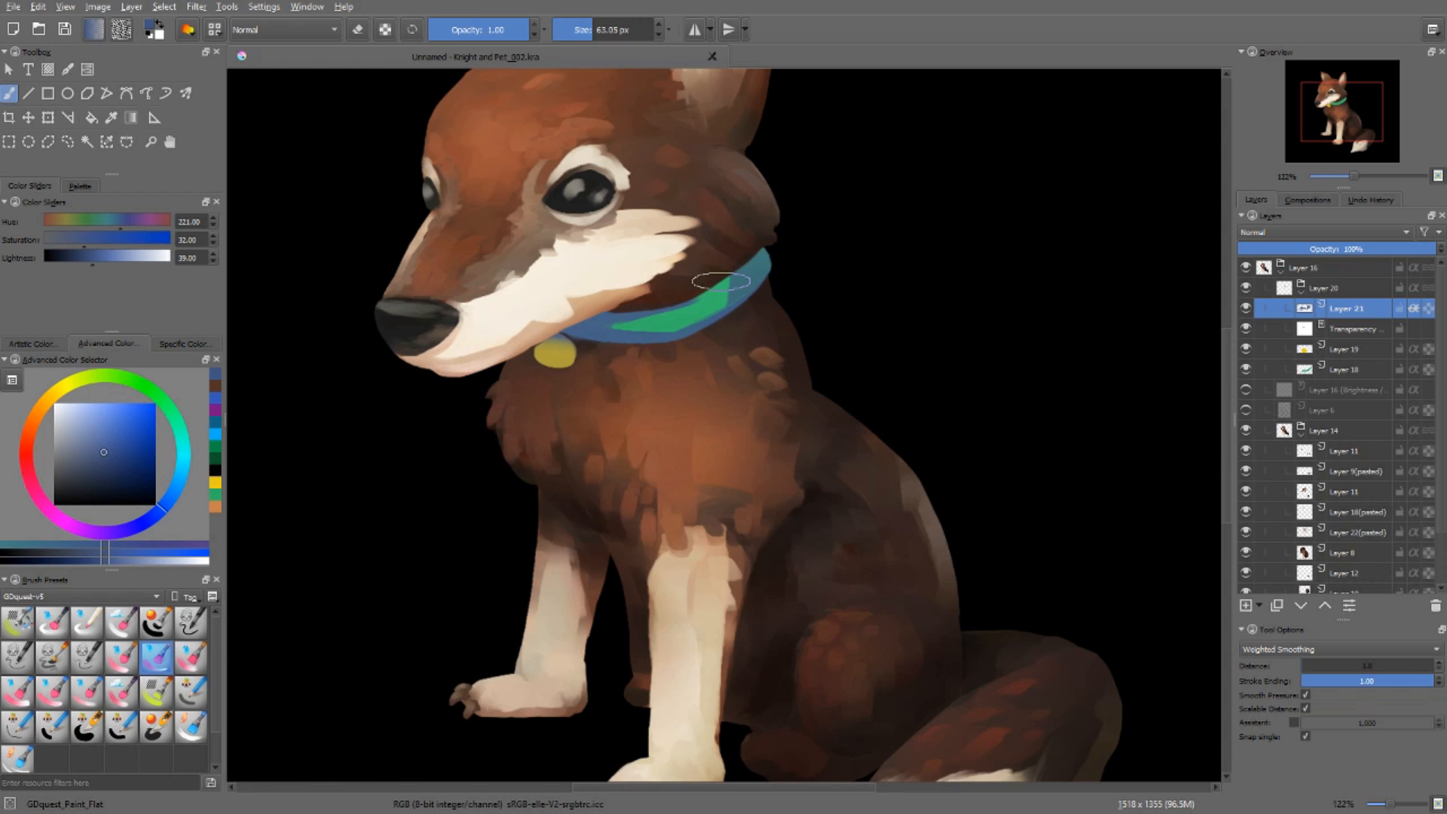
Step: Shade the collar's lower edge with blue on Layer 21 set to Multiply
click(1324, 231)
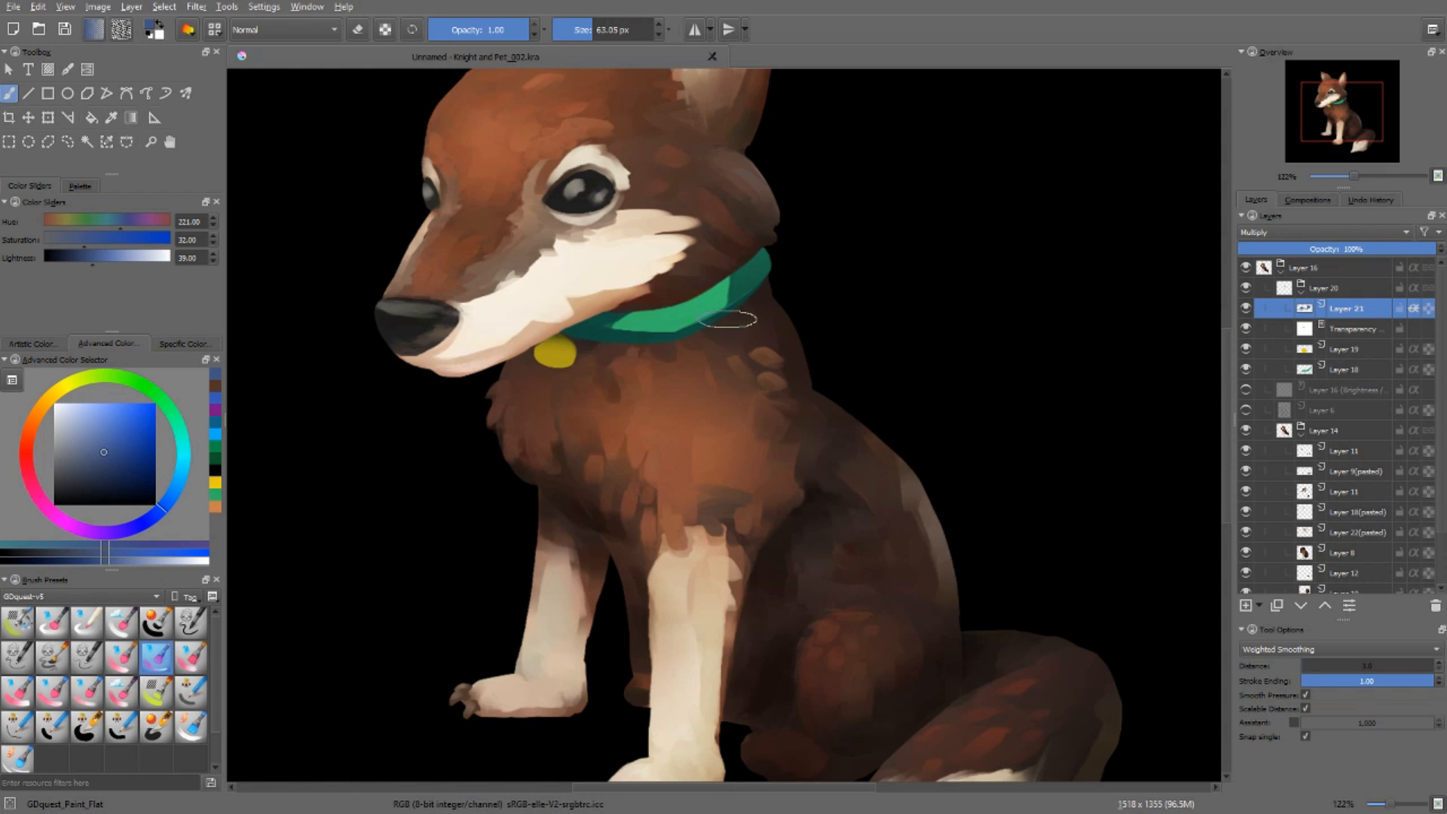
right_click(770, 314)
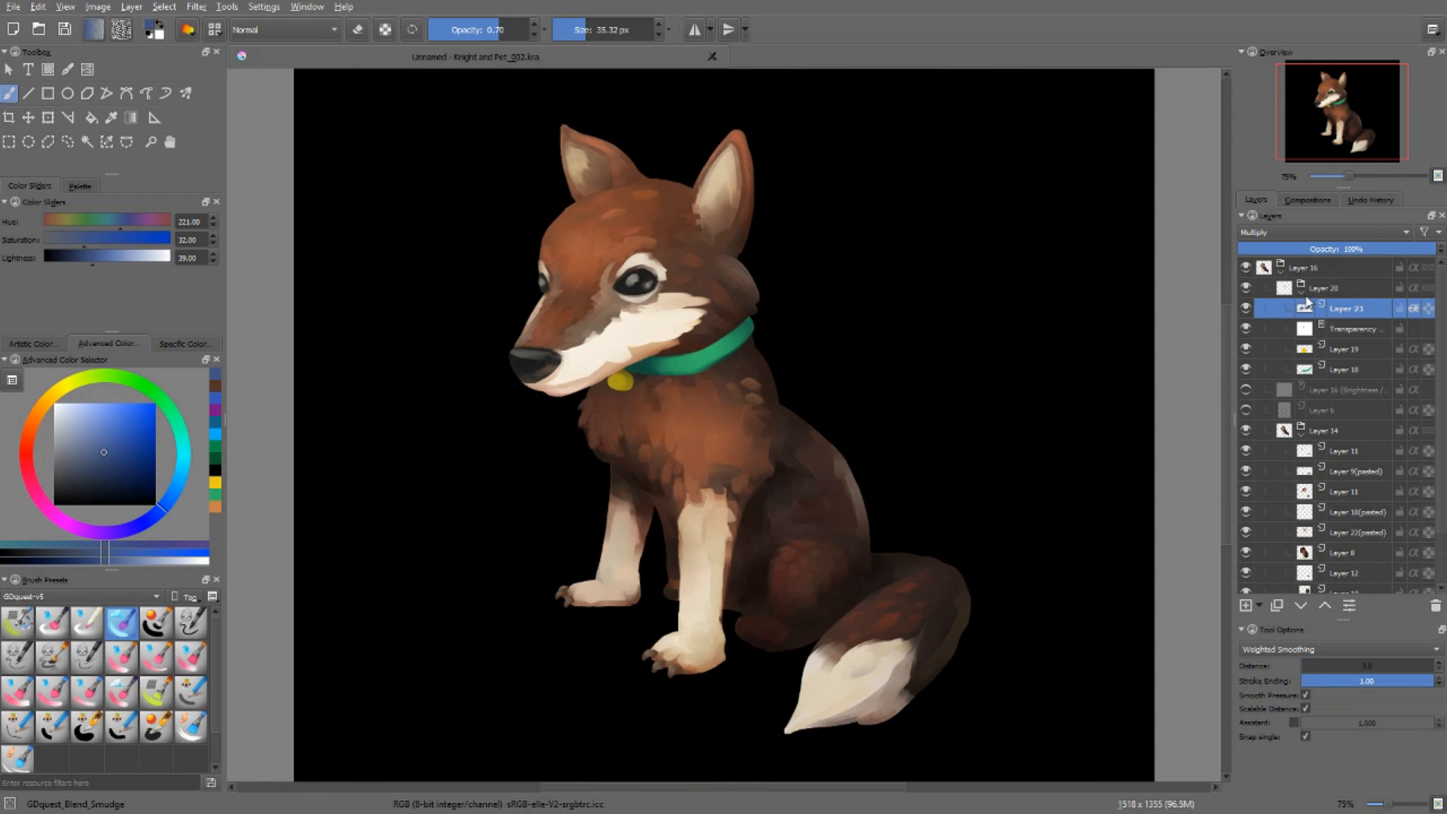
Step: Set the new Layer 22 to Multiply and pick a light beige painting colour
click(1319, 266)
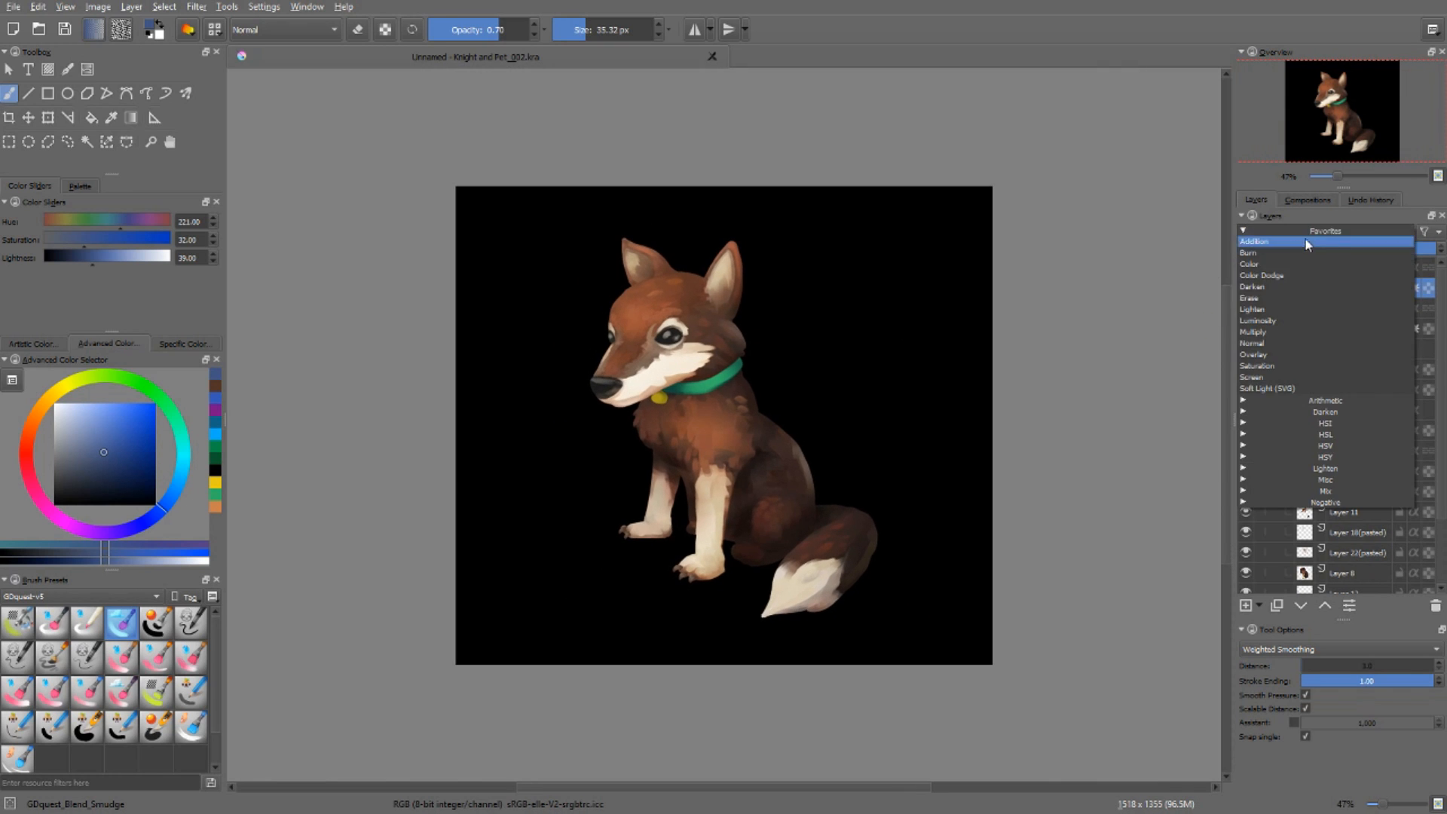
click(1252, 331)
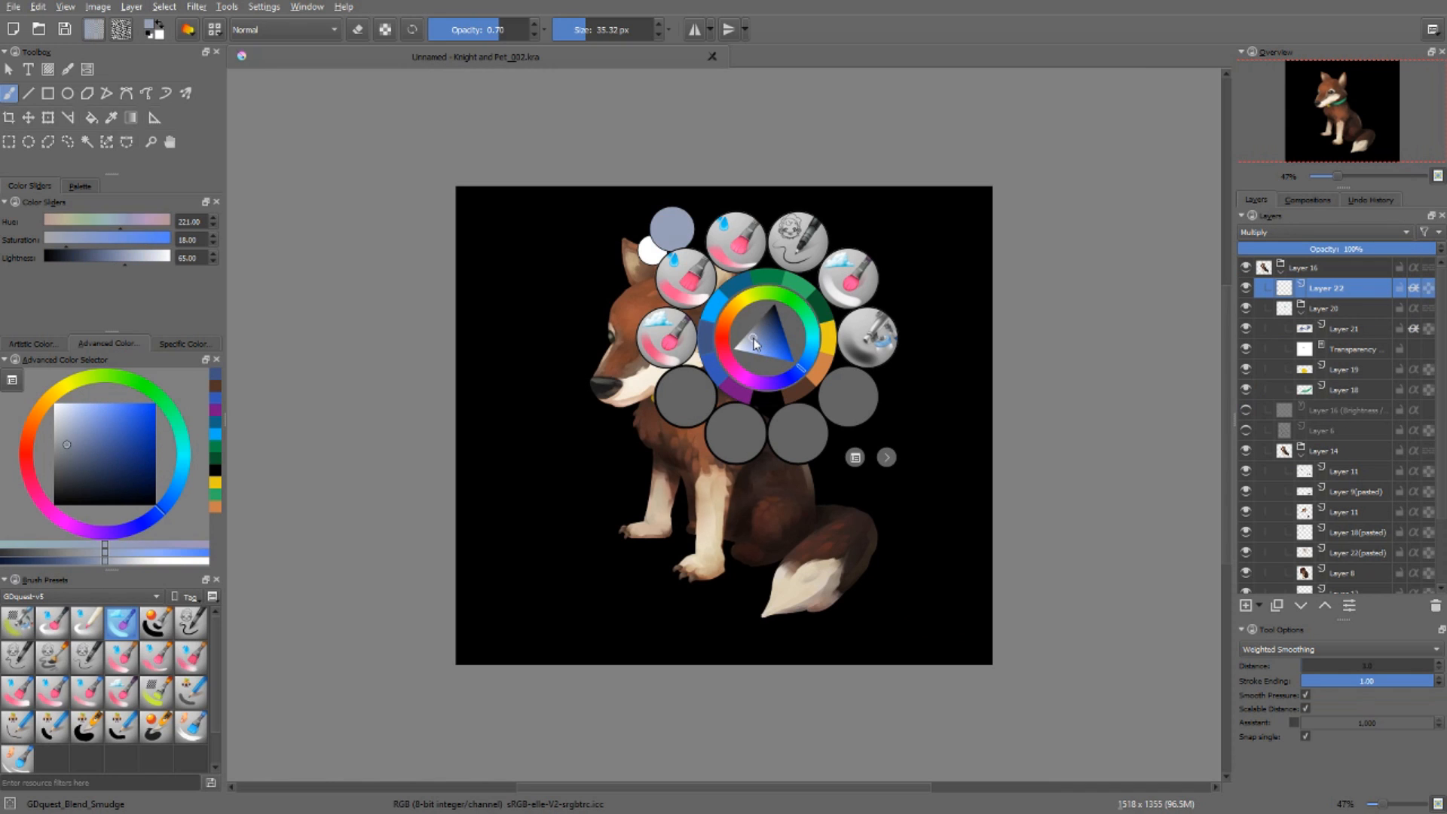
click(785, 341)
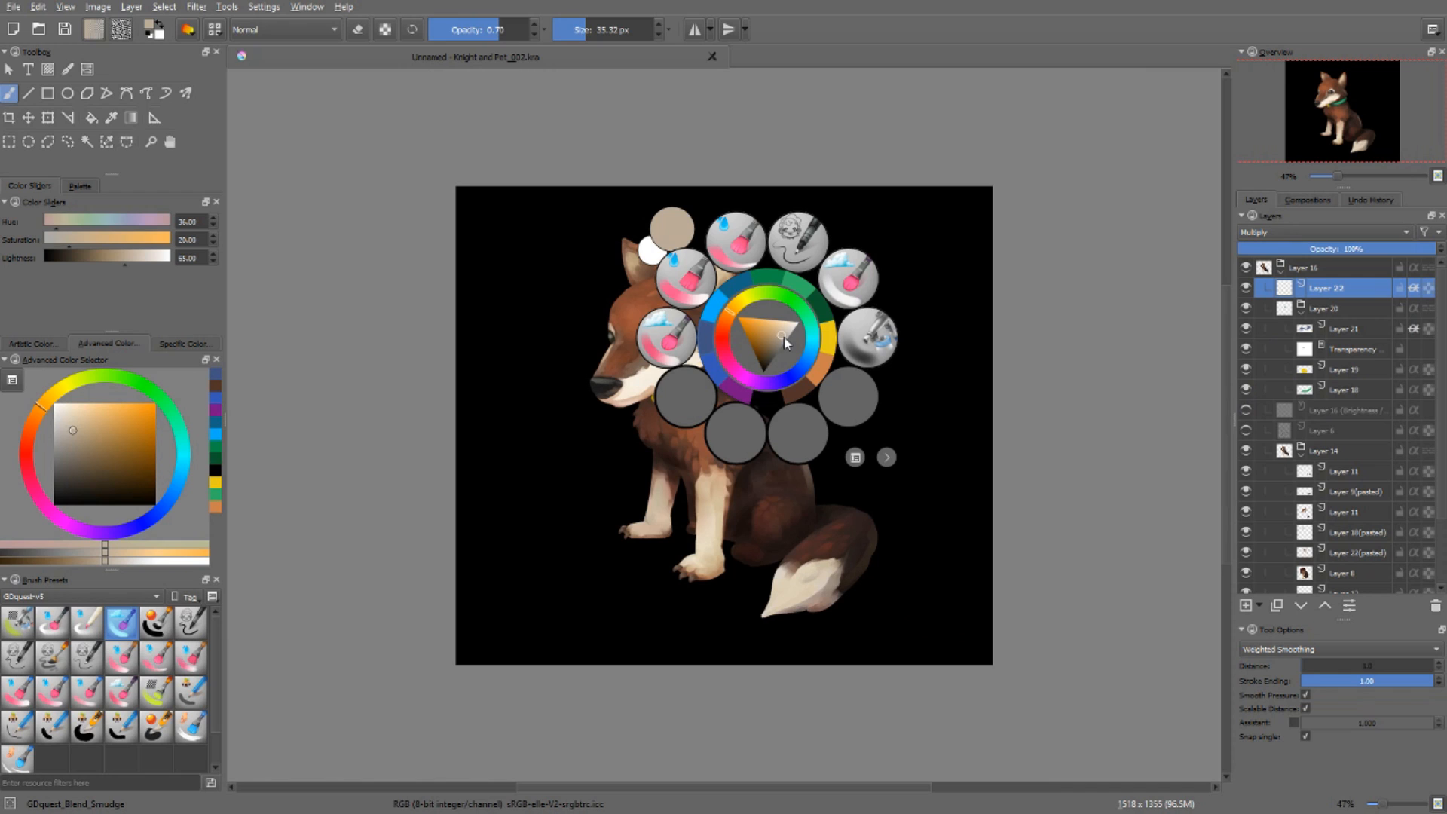
click(776, 337)
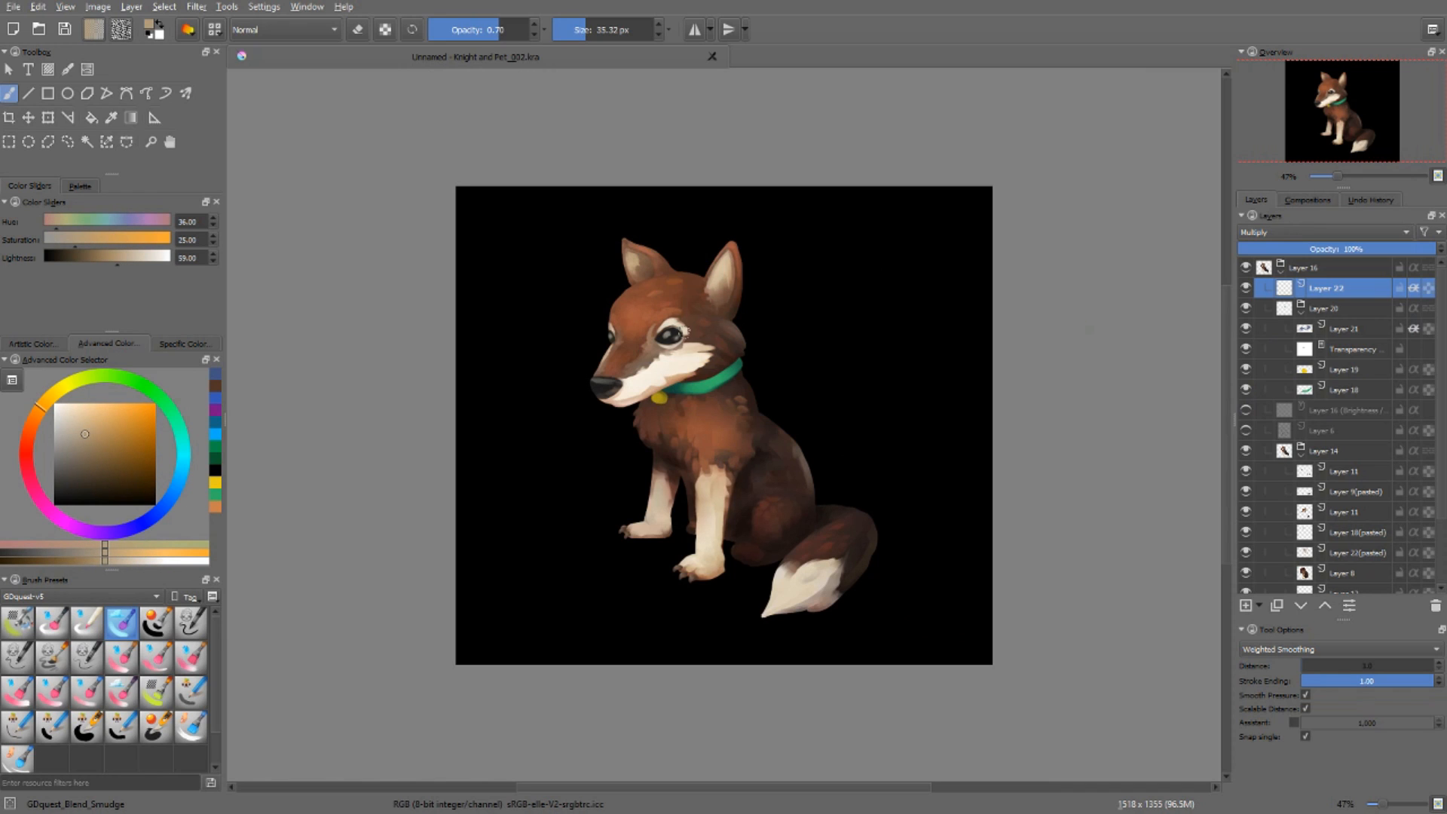
right_click(497, 354)
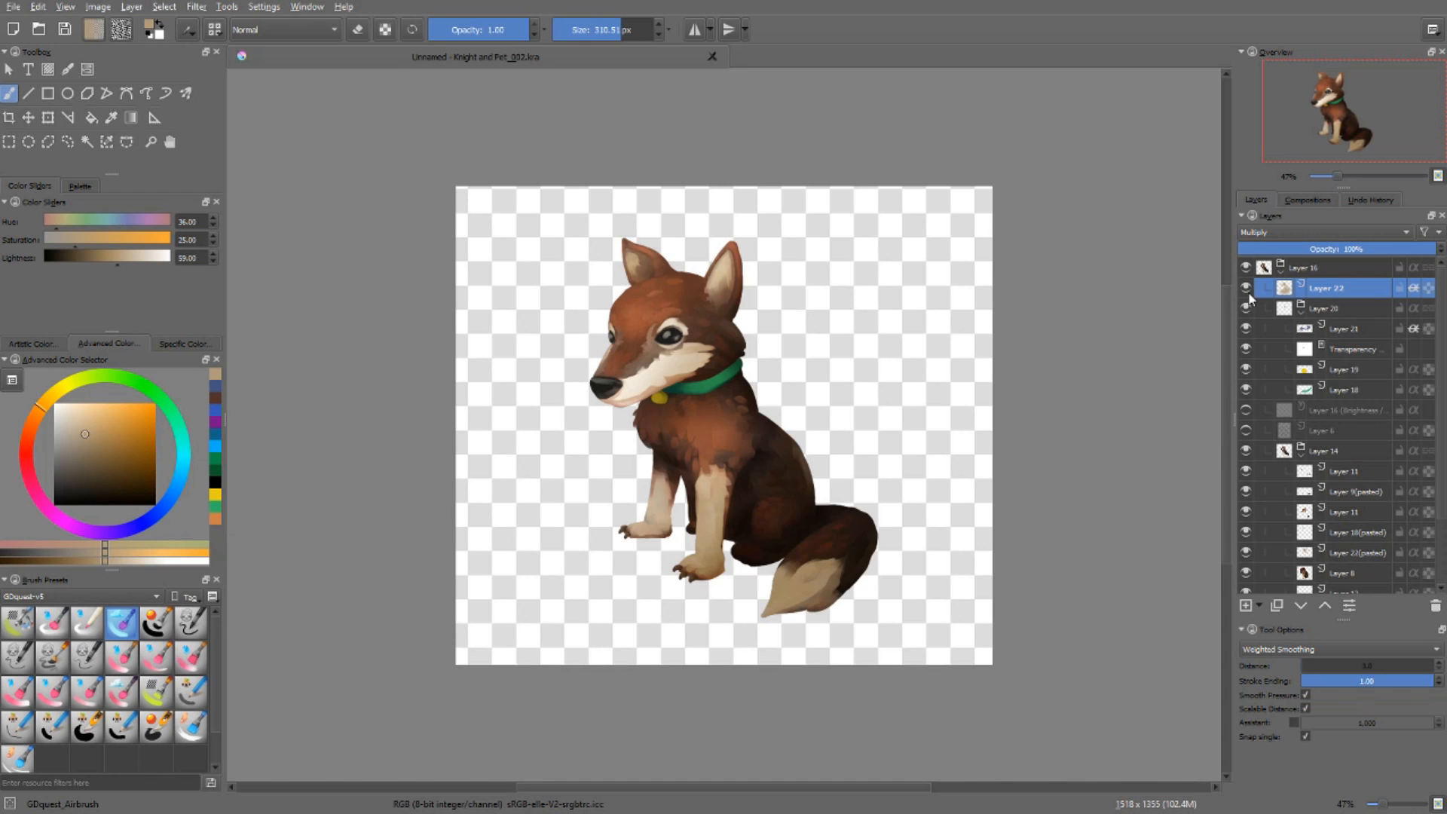
Step: Hide Layer 22's paint and toggle another dog sprite layer's visibility
click(1348, 329)
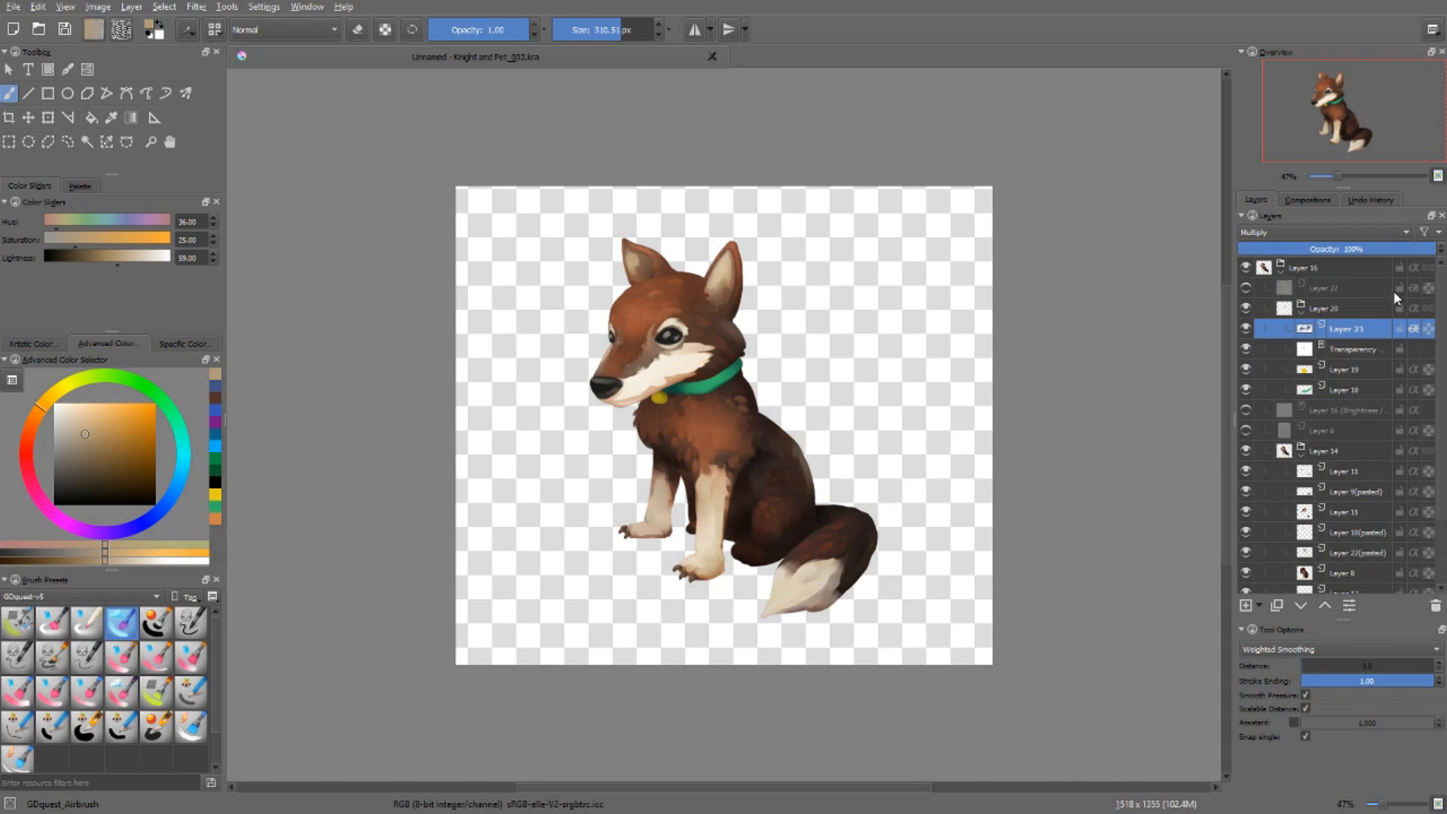
mouse_move(1403, 338)
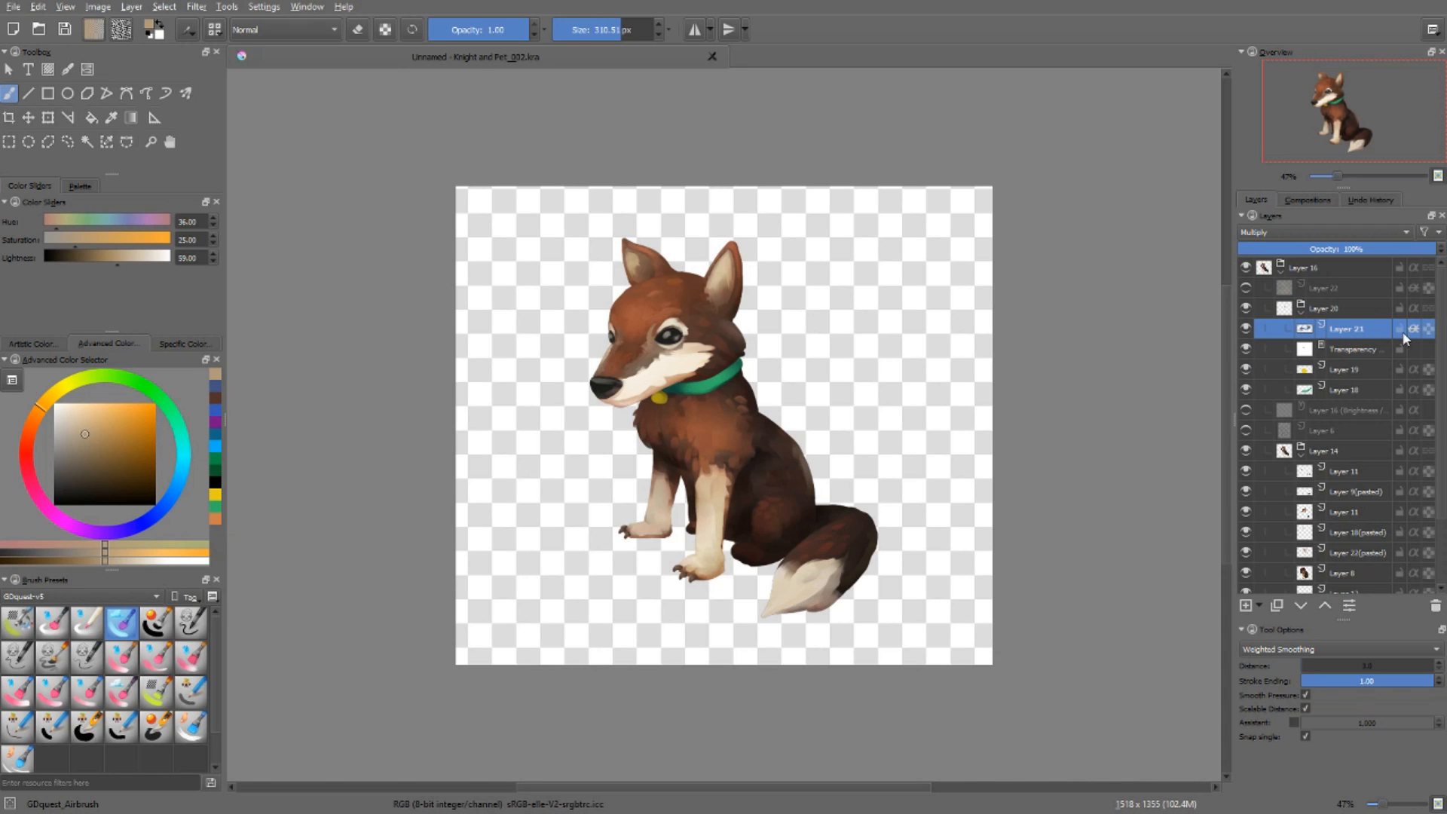
mouse_move(1363, 389)
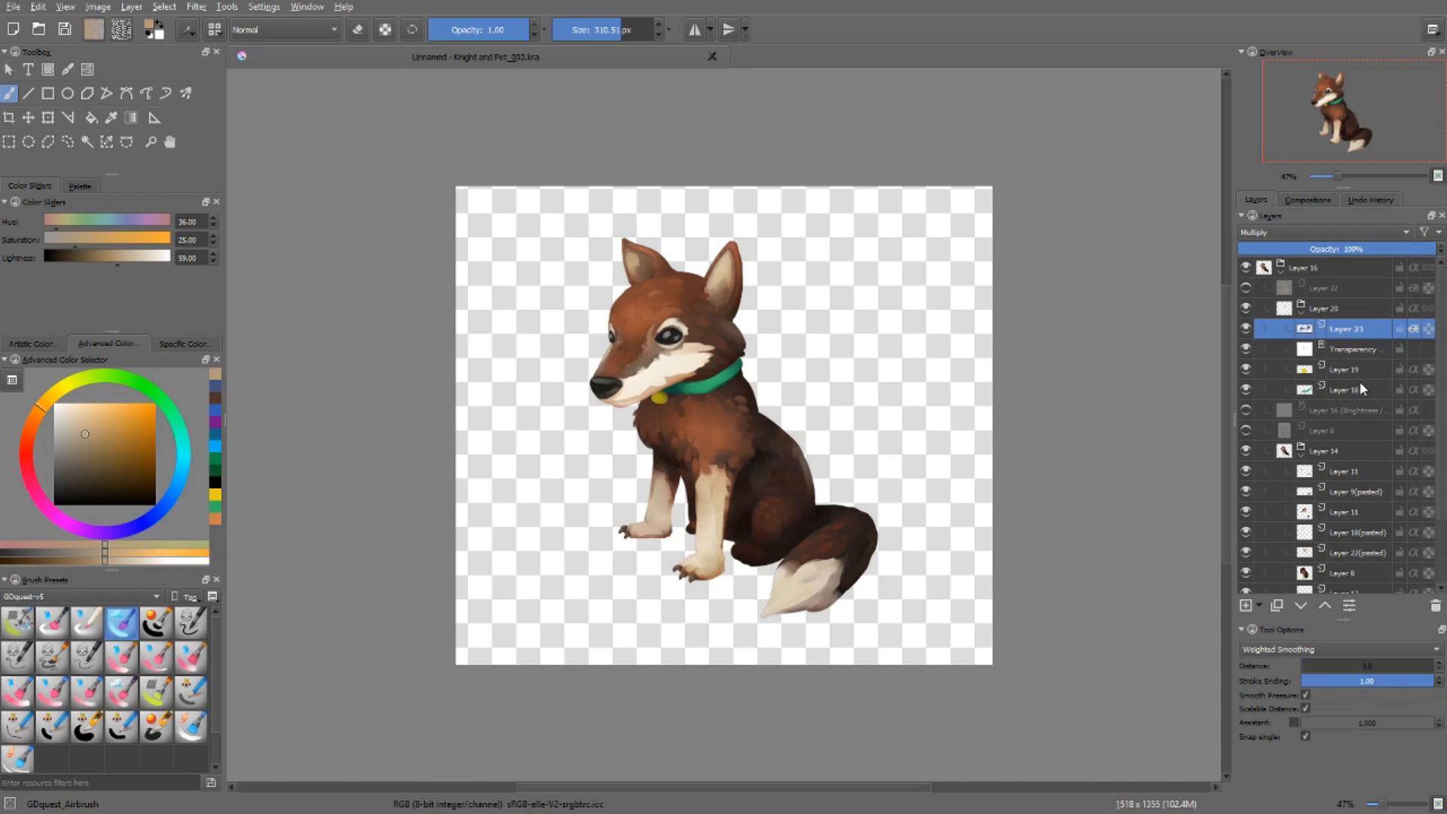
mouse_move(1361, 387)
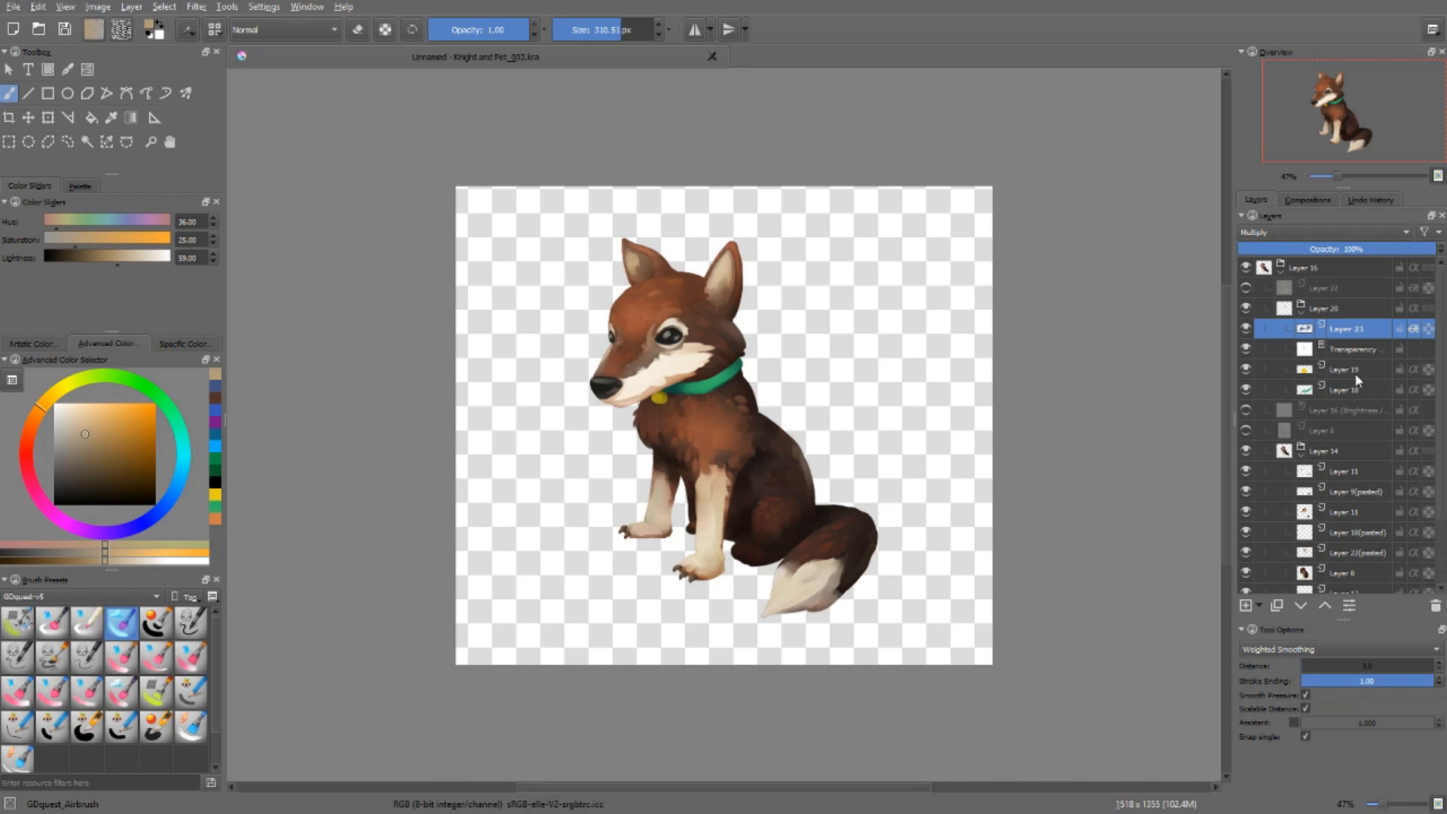
mouse_move(1404, 347)
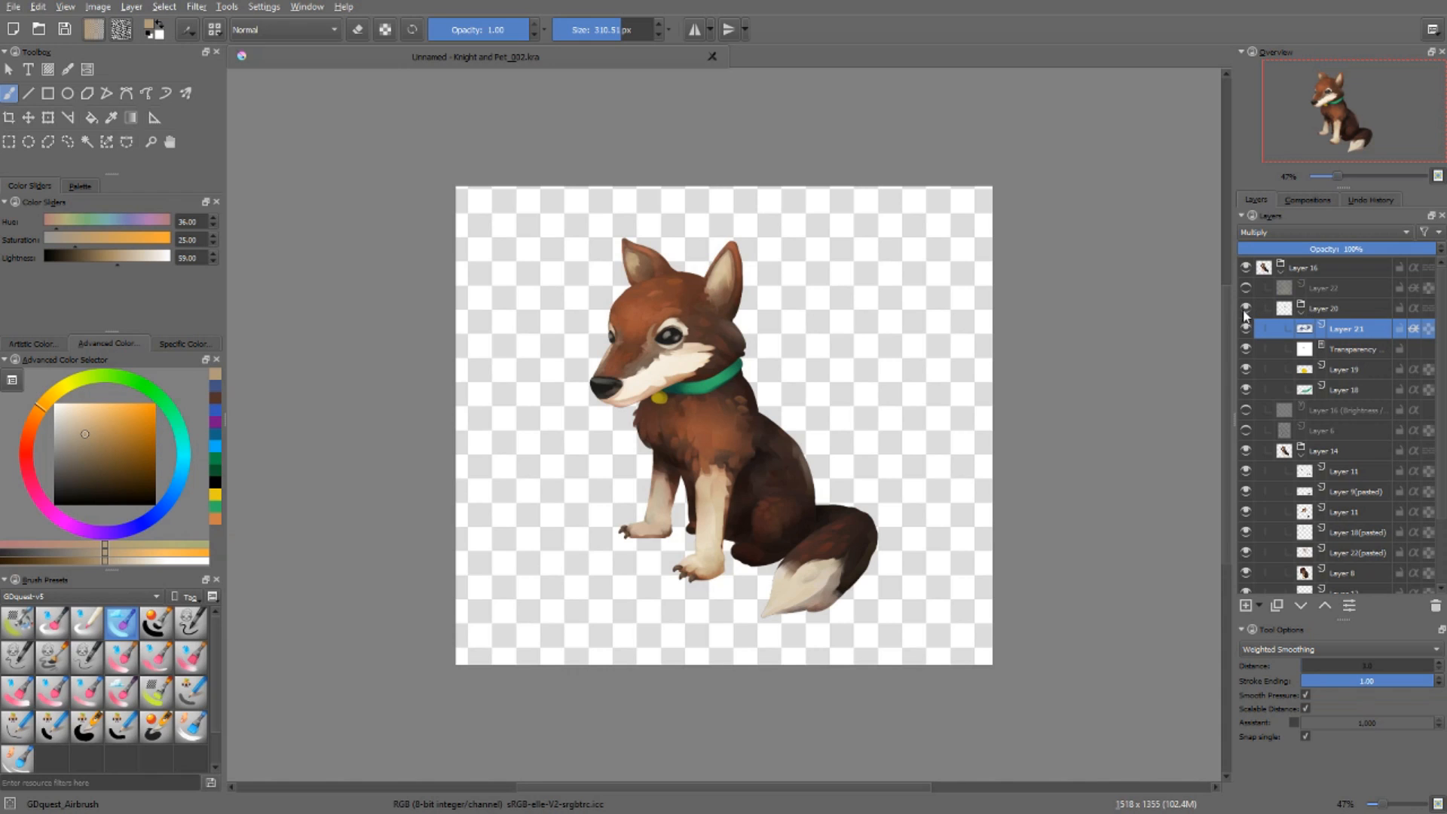
click(1328, 308)
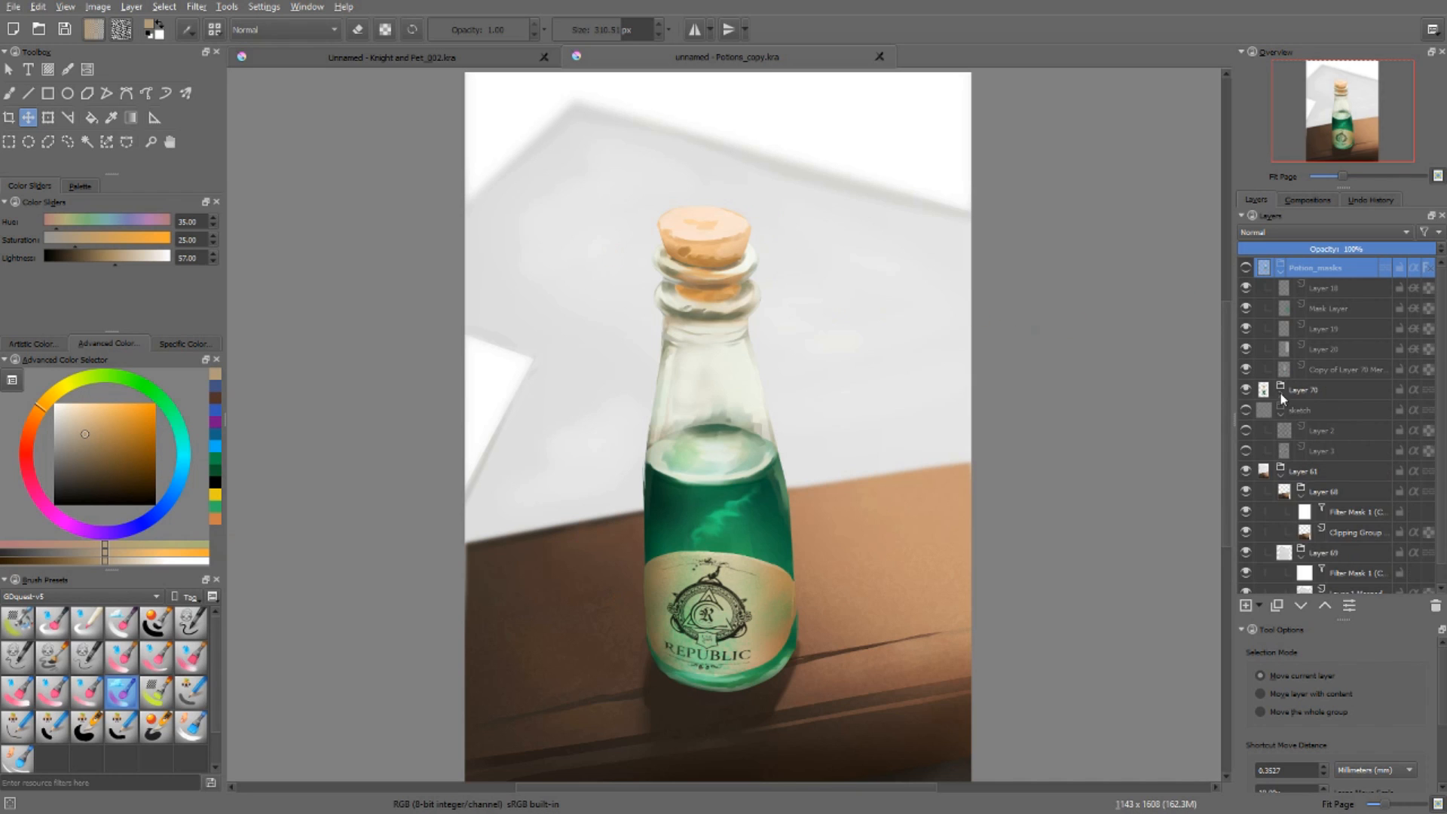
Step: Hide the finished bottle painting and show the flat bottle mask shapes
click(1247, 389)
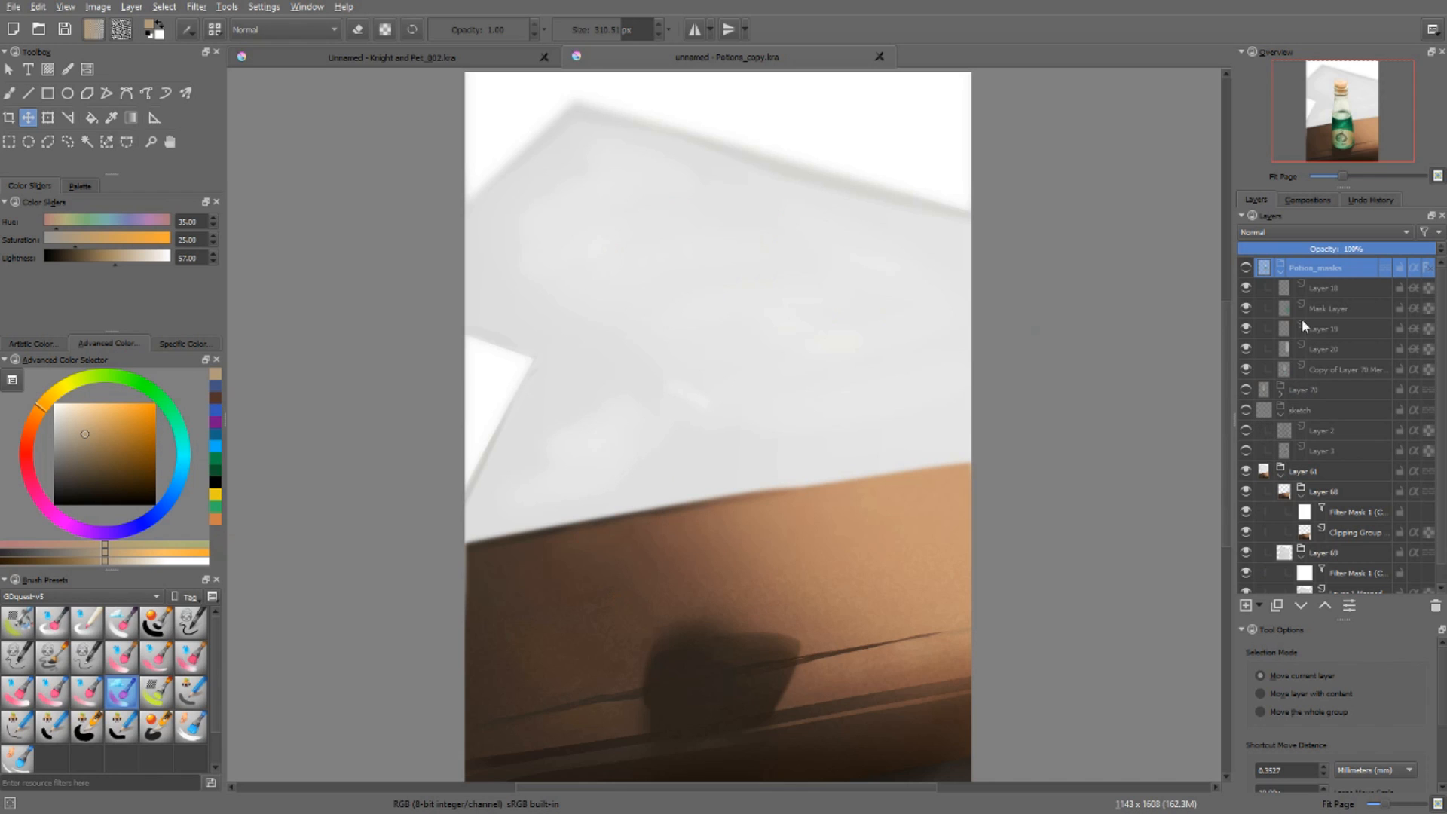
click(1247, 266)
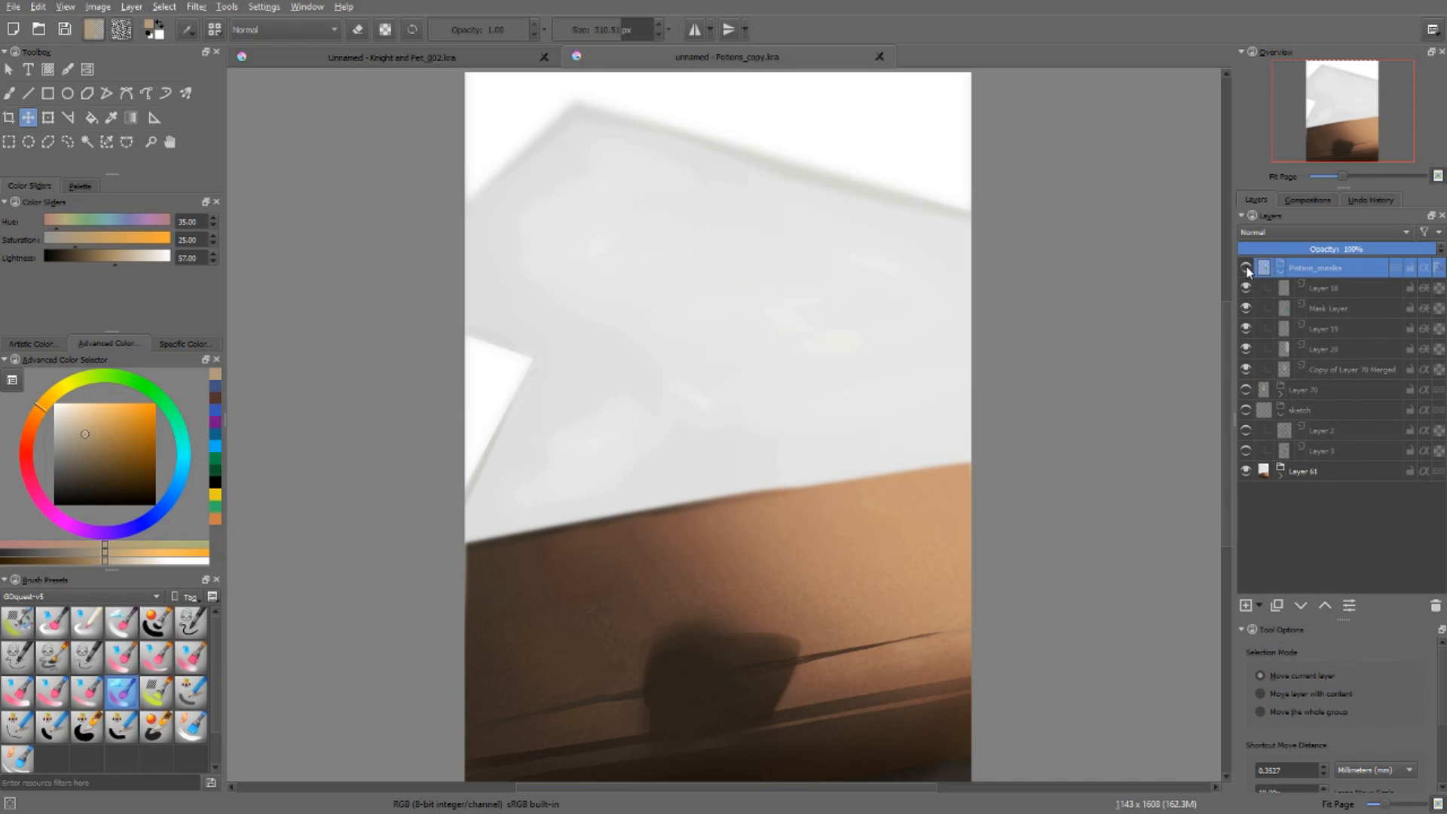
click(1246, 268)
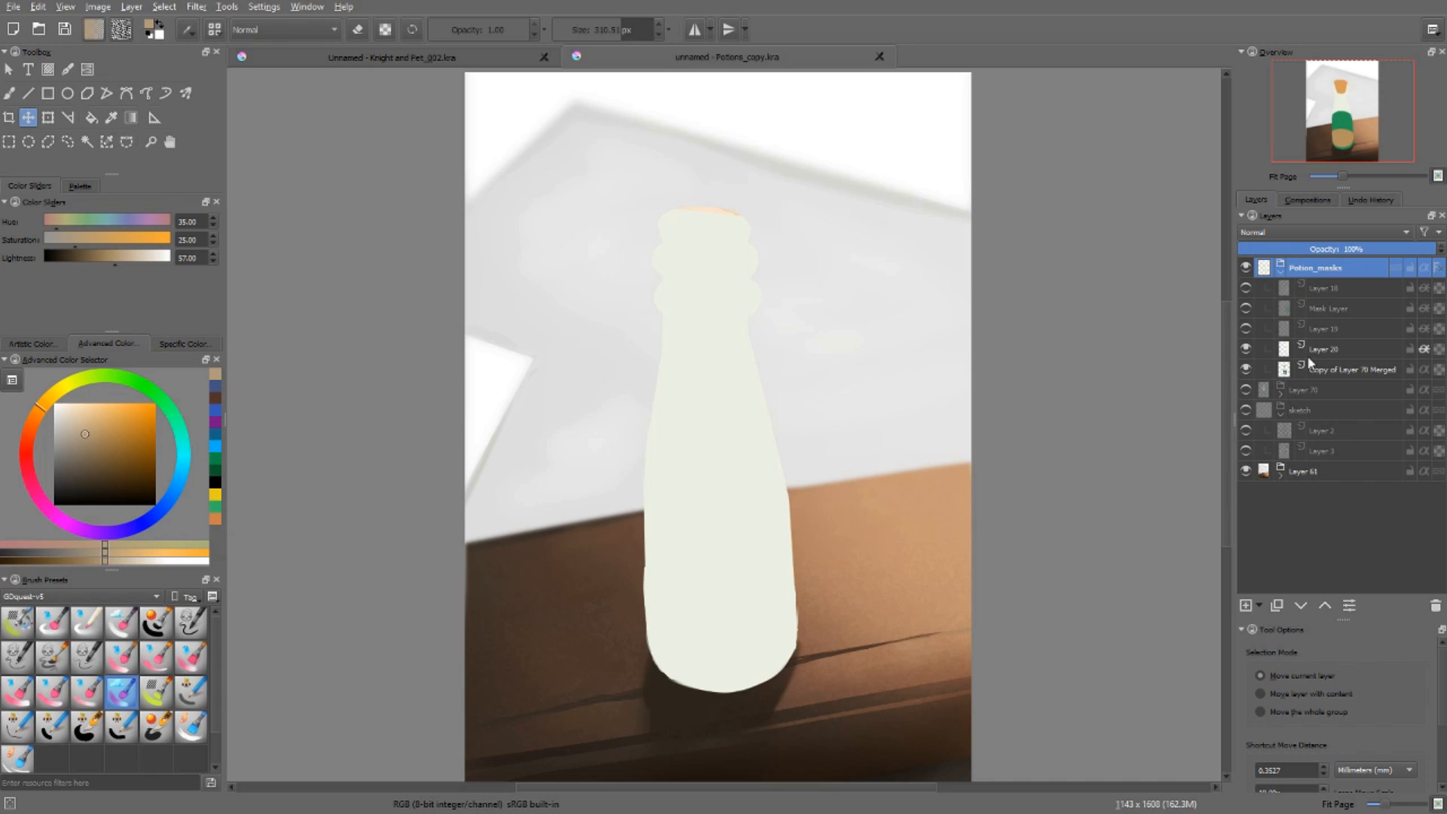
Step: Show and select the orange cork shape, then add a layer for cork shading
click(1324, 349)
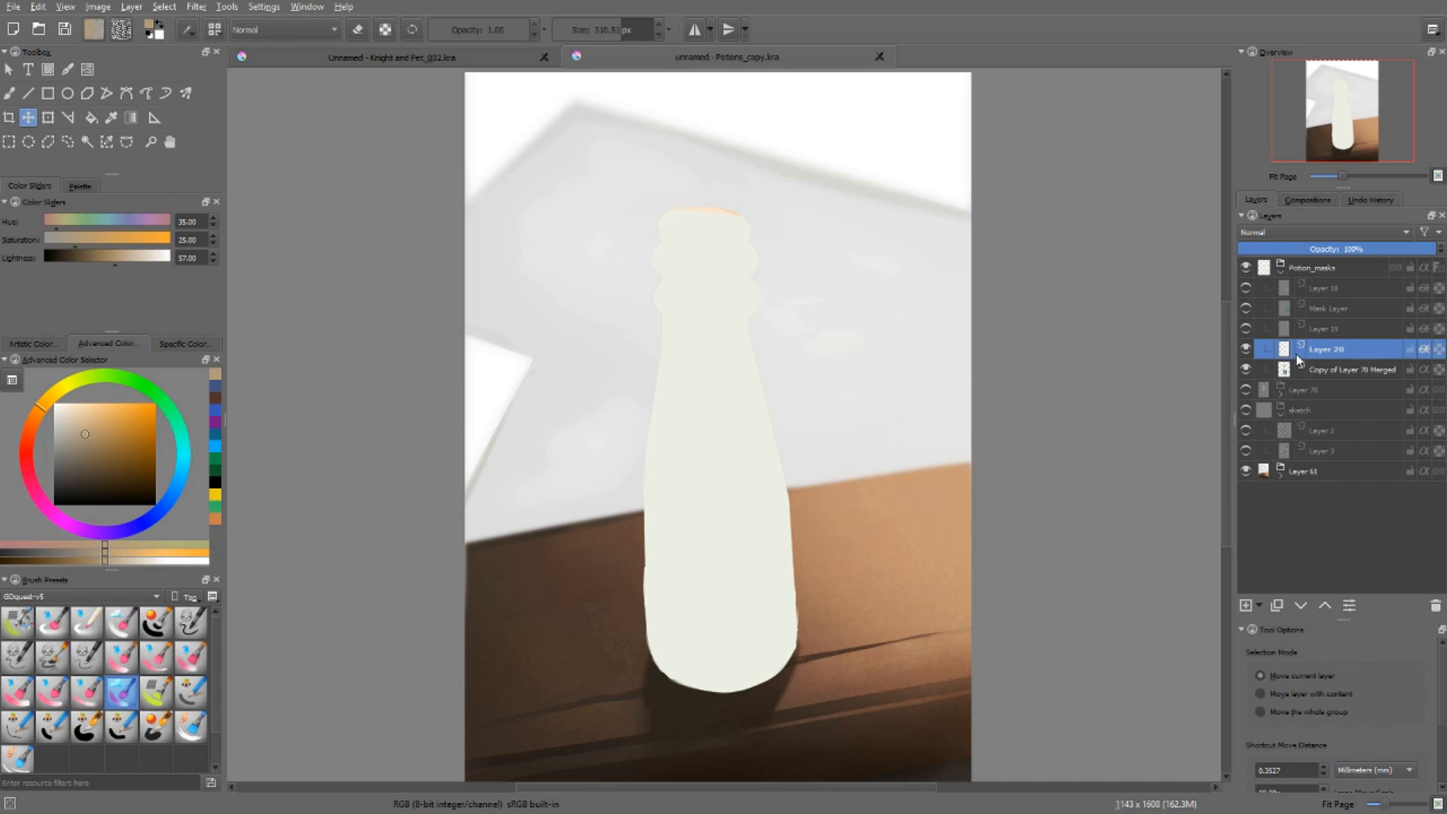
click(1245, 329)
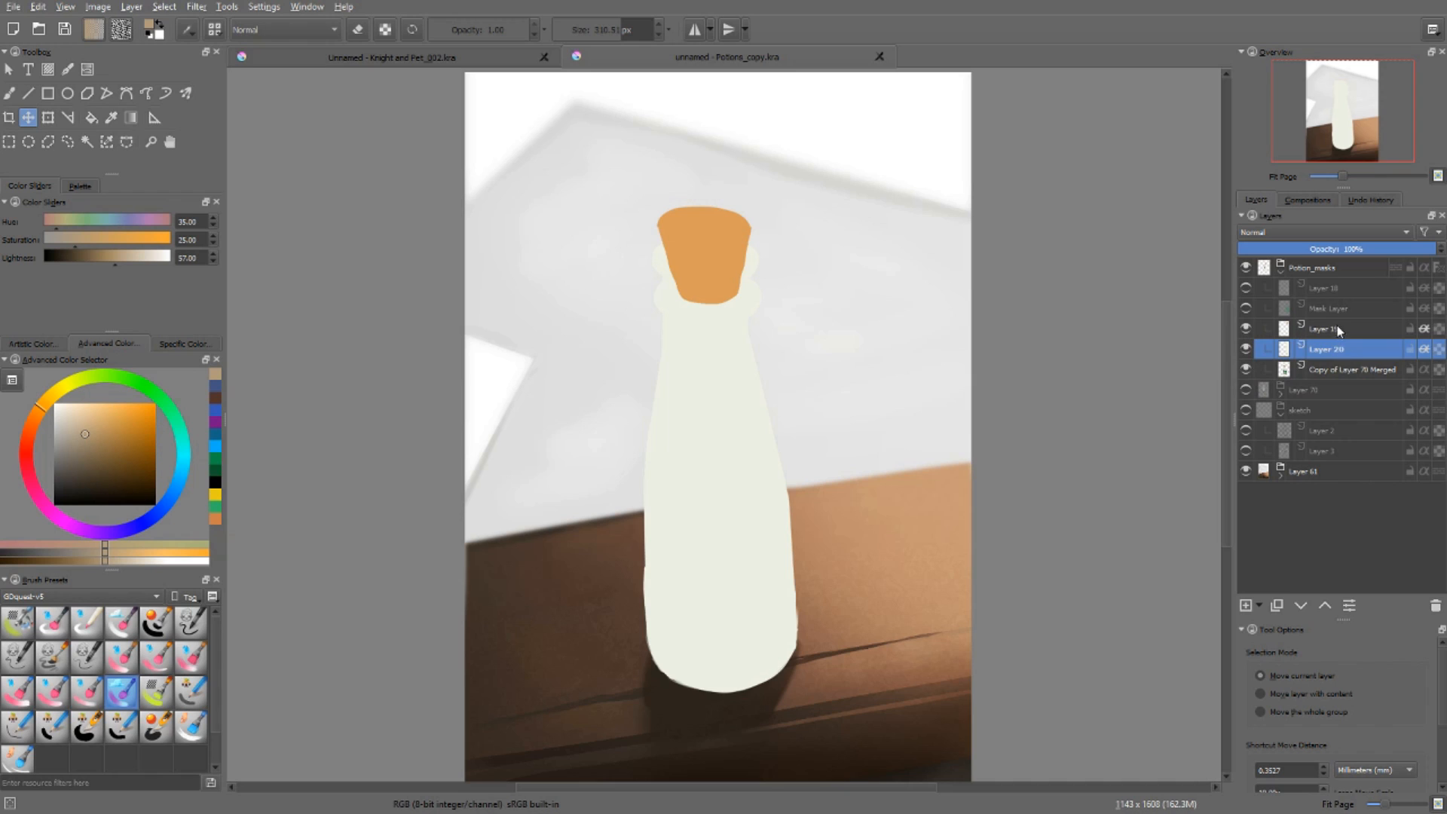
click(1327, 328)
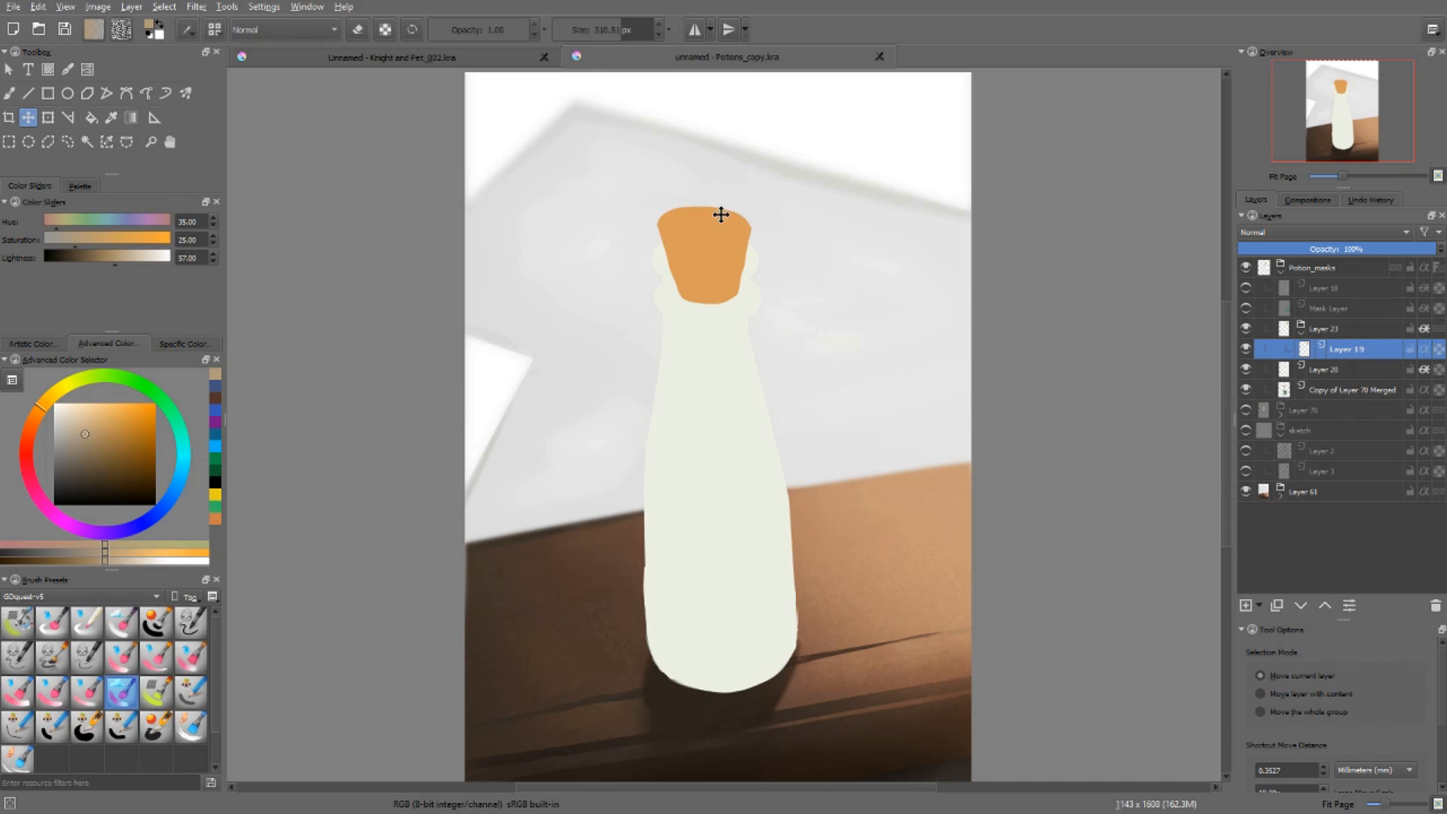
right_click(720, 214)
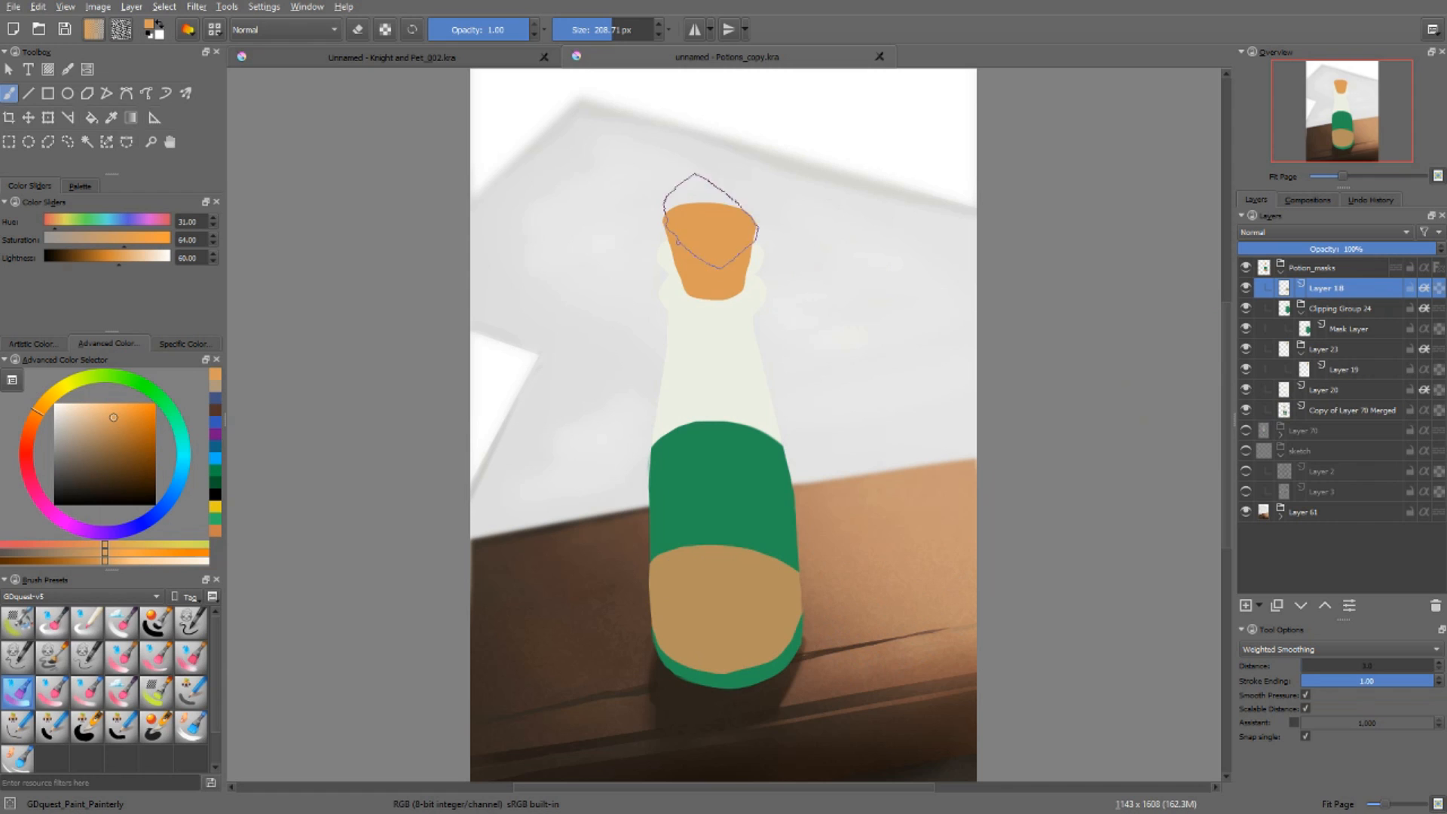
click(1345, 368)
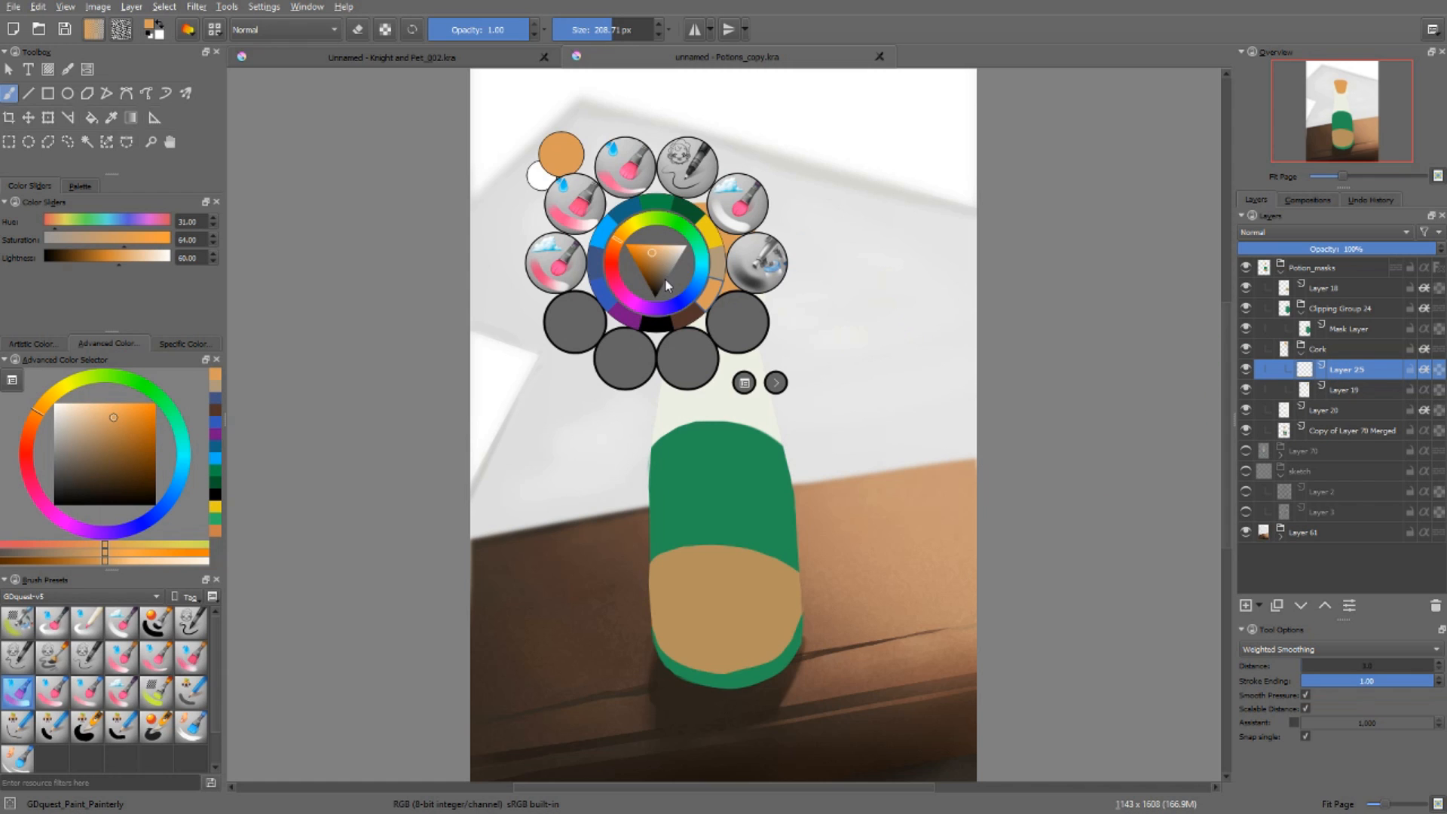
Step: Paint darker orange shading on the cork, then select the liquid shape layer
click(651, 267)
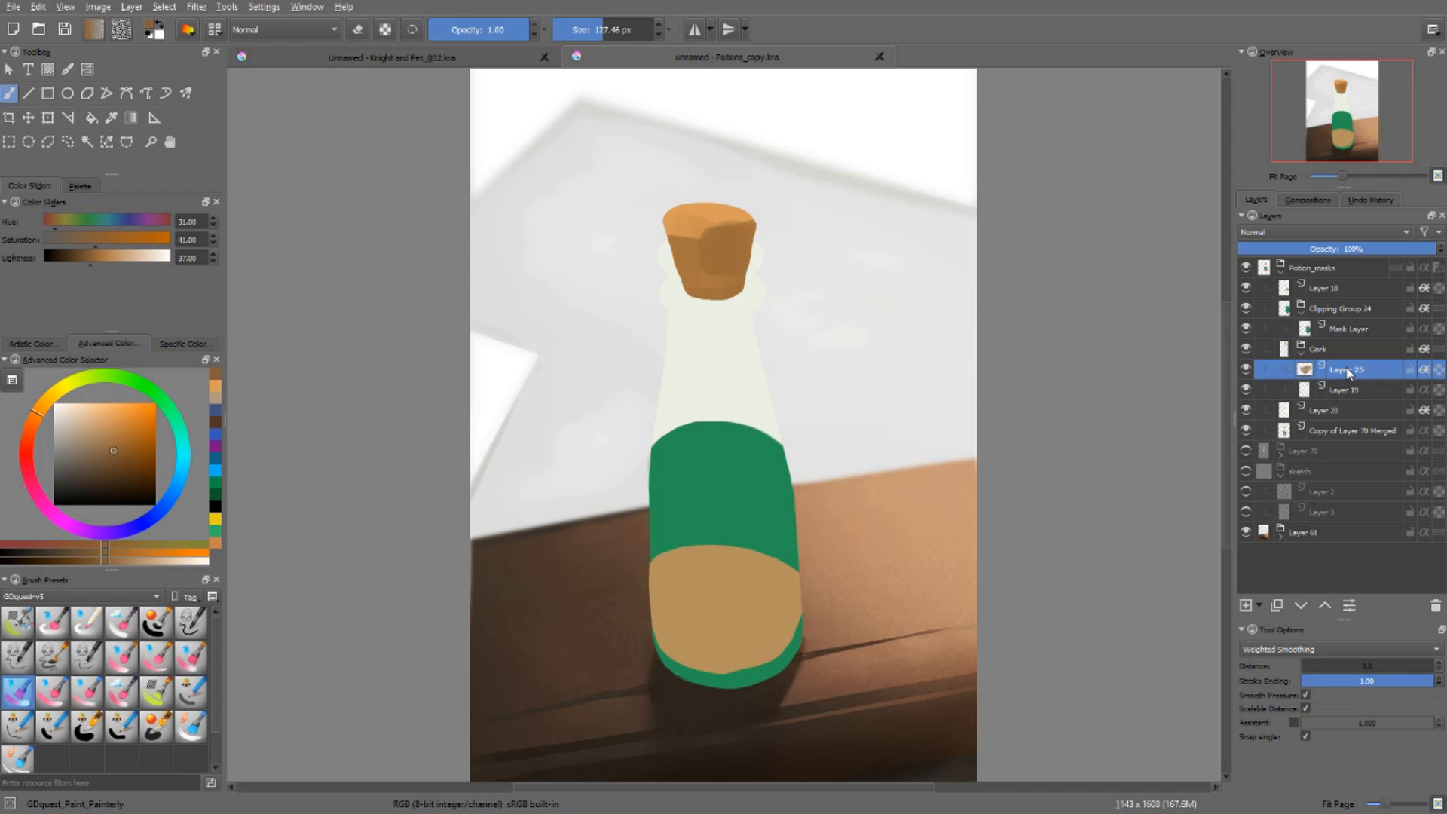
click(1348, 390)
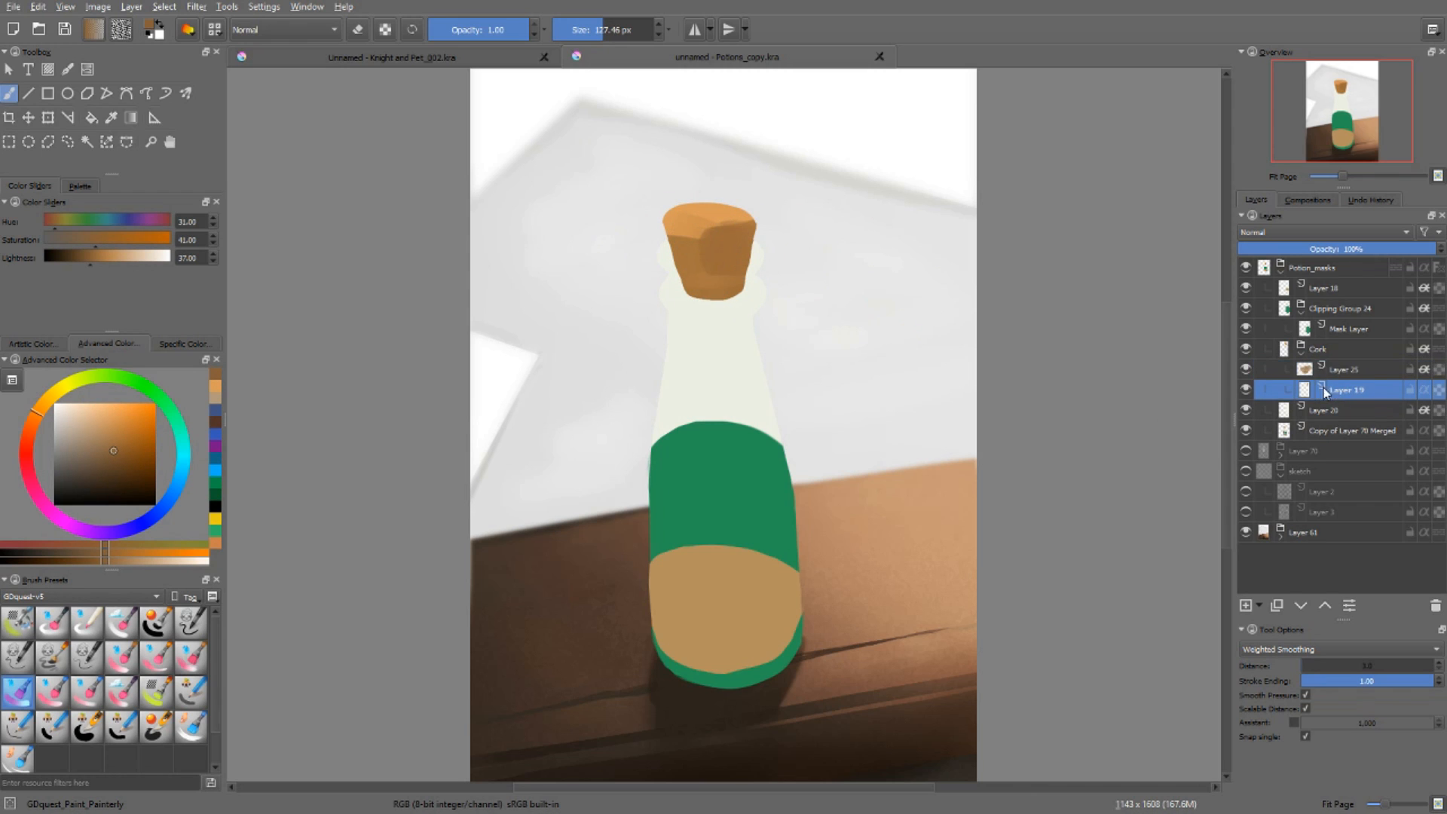
click(1320, 349)
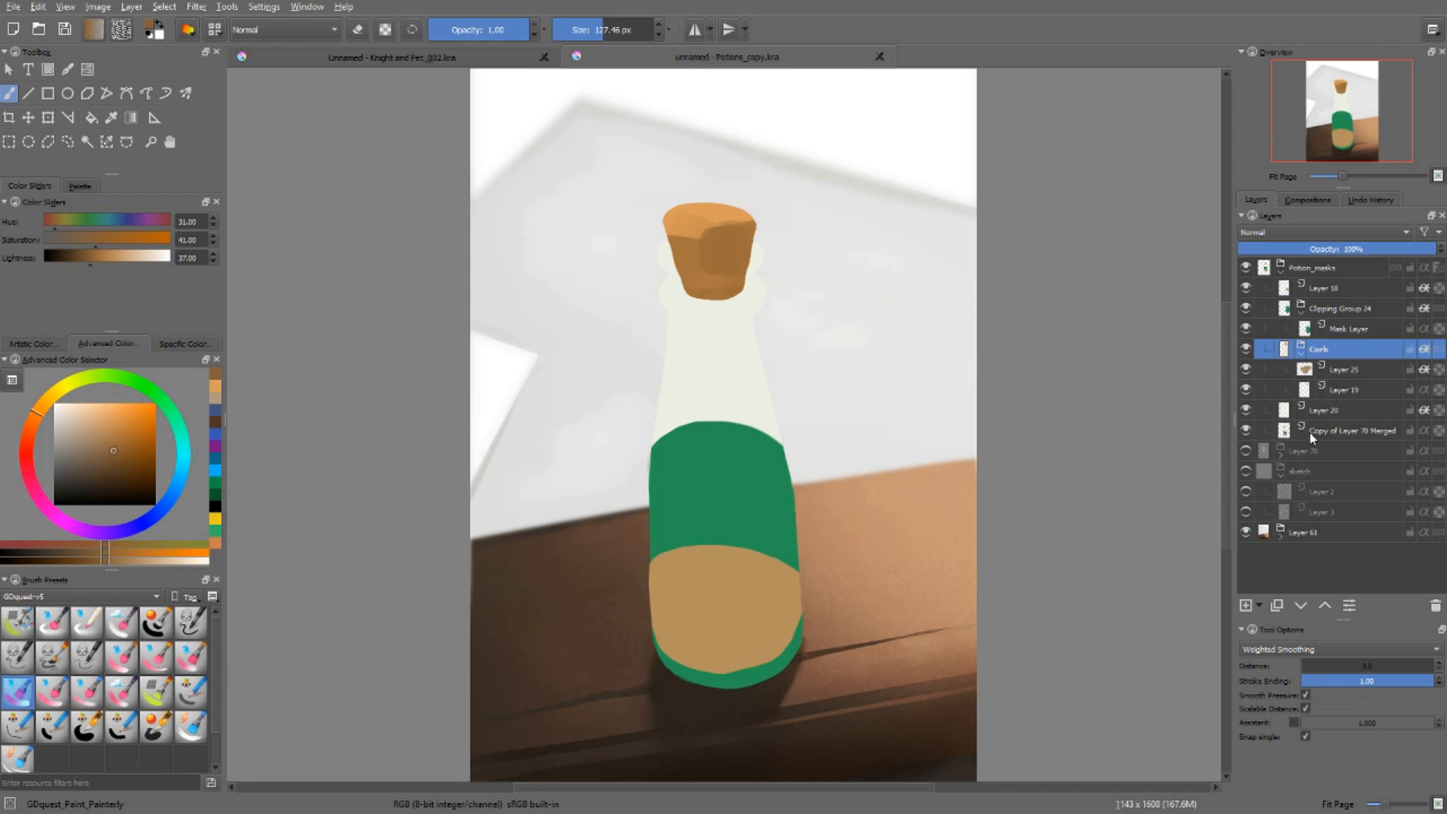
click(1353, 431)
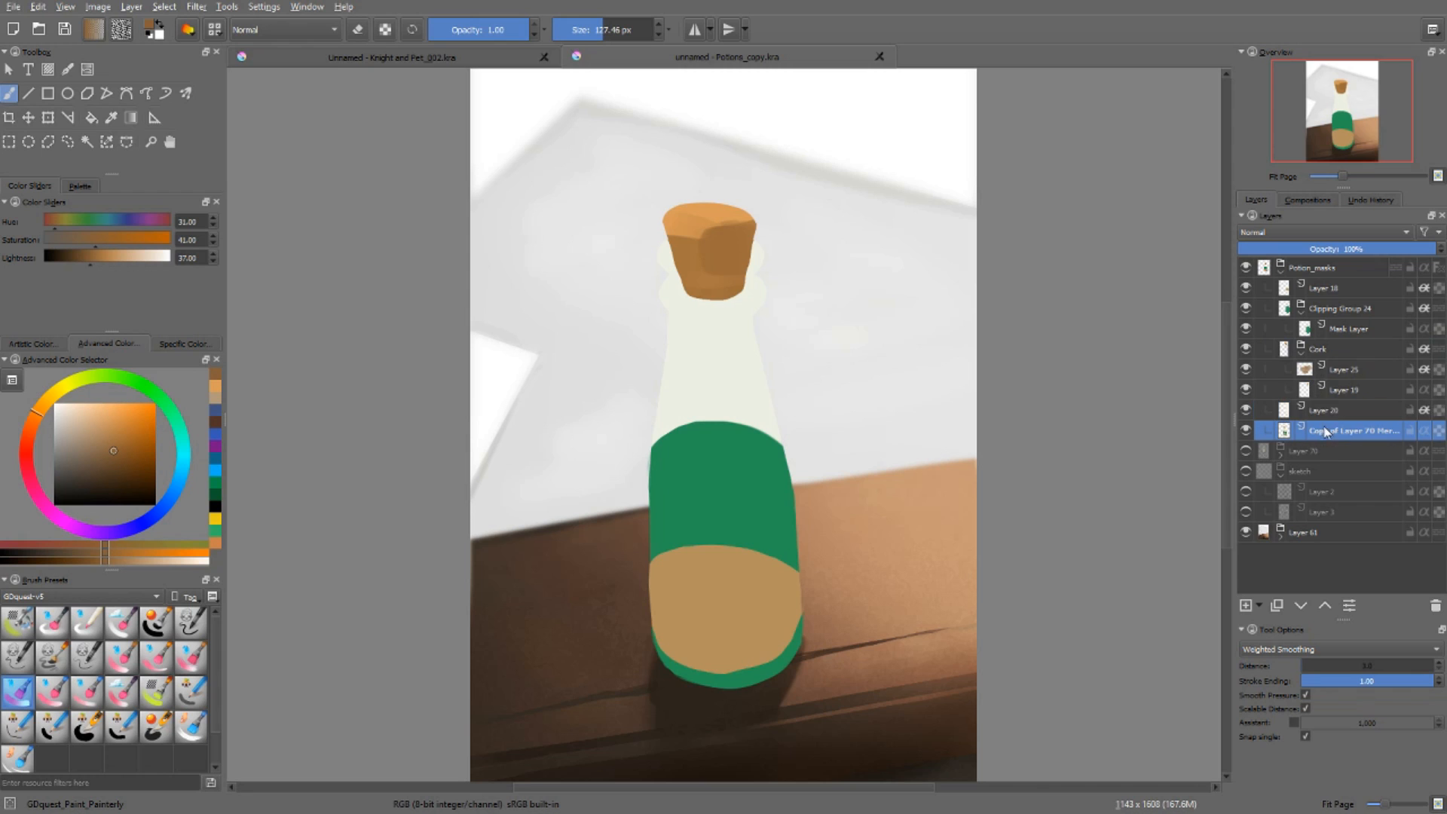
click(1347, 368)
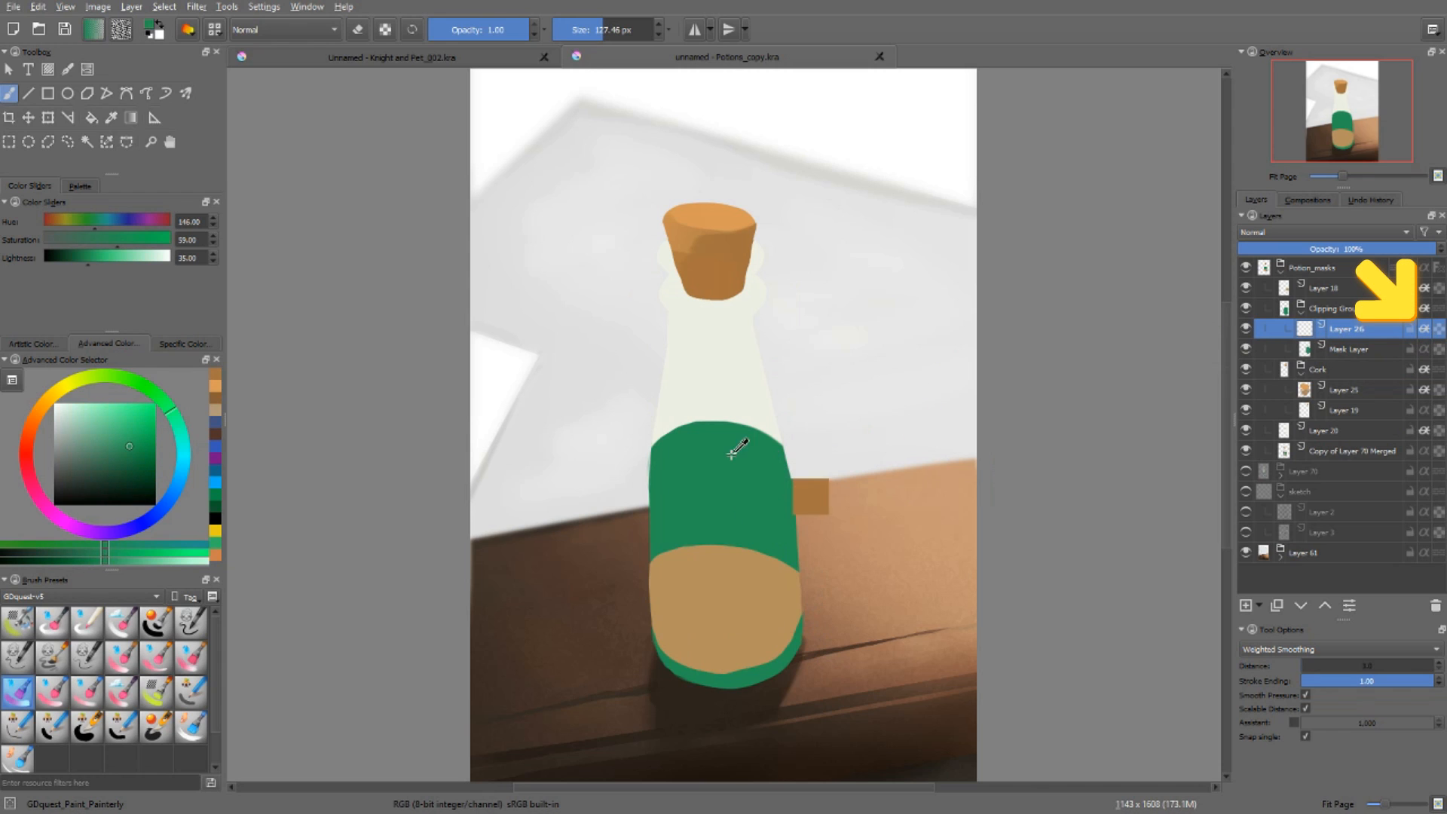
Step: Paint a darker green top surface on the liquid, then select the glass shape layer
right_click(724, 451)
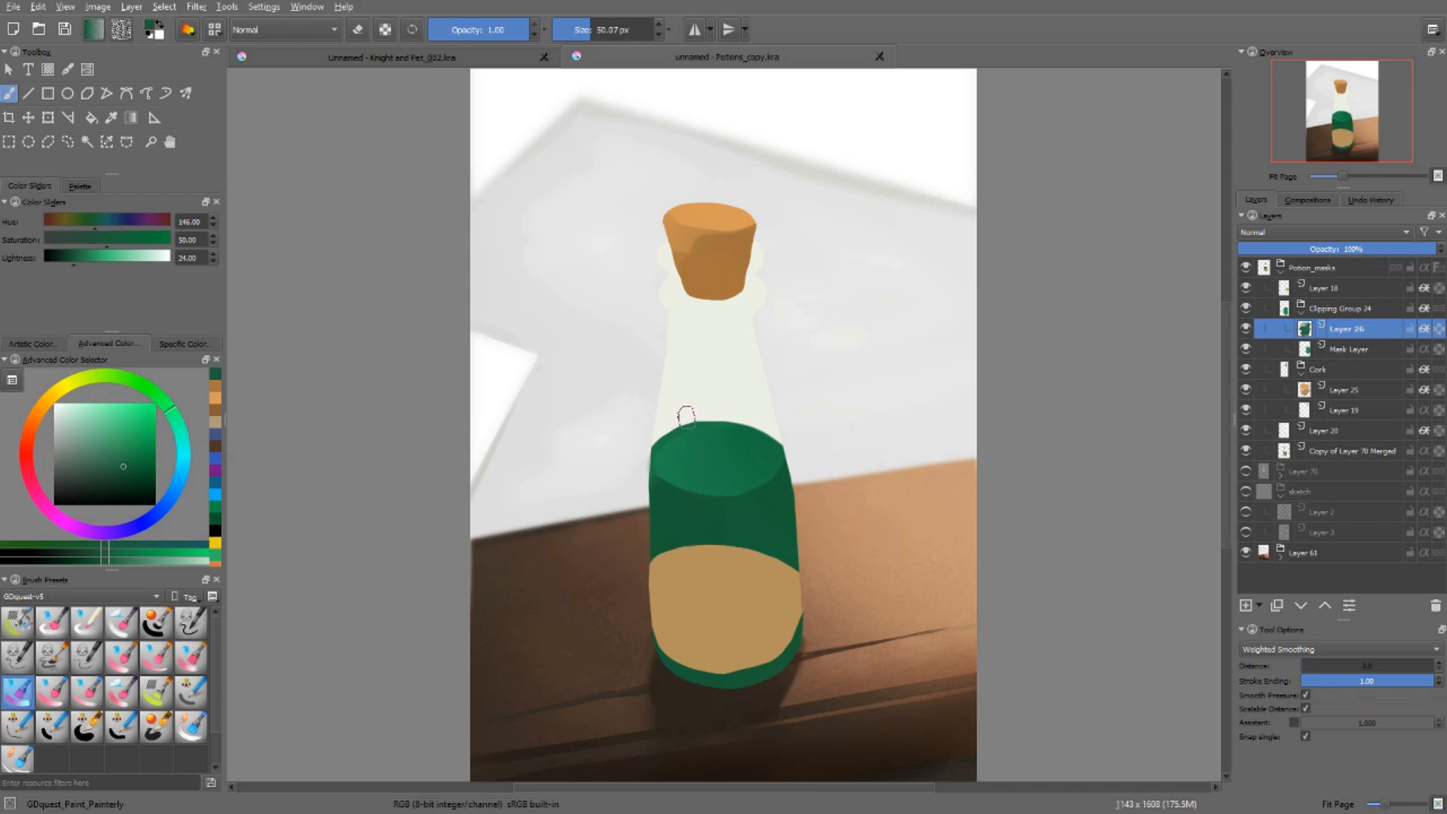
click(1322, 430)
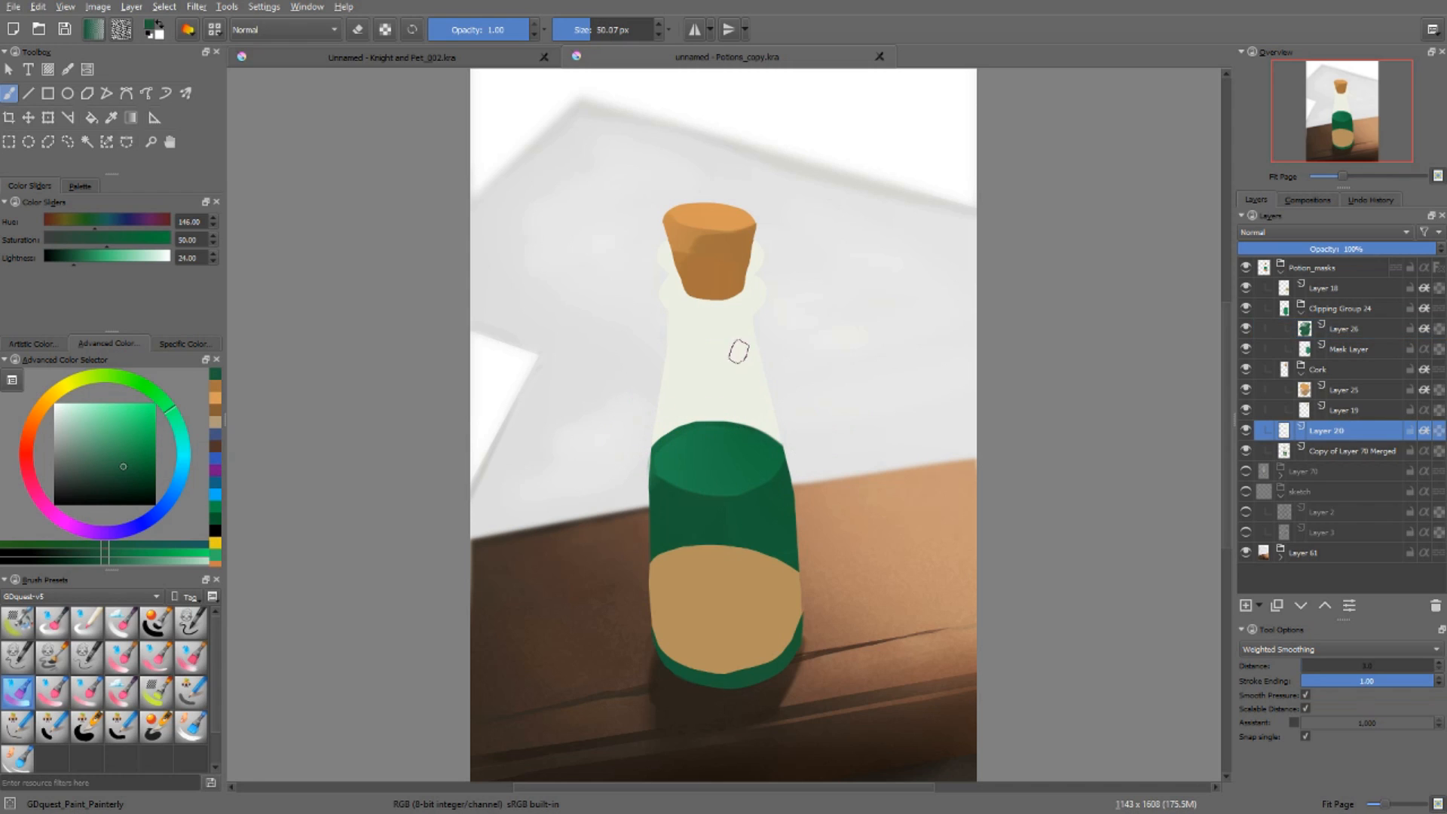
Step: Paint pale grey-green rim highlights on the bottle neck on new Layer 27, then return to Knight and Pet
click(1245, 605)
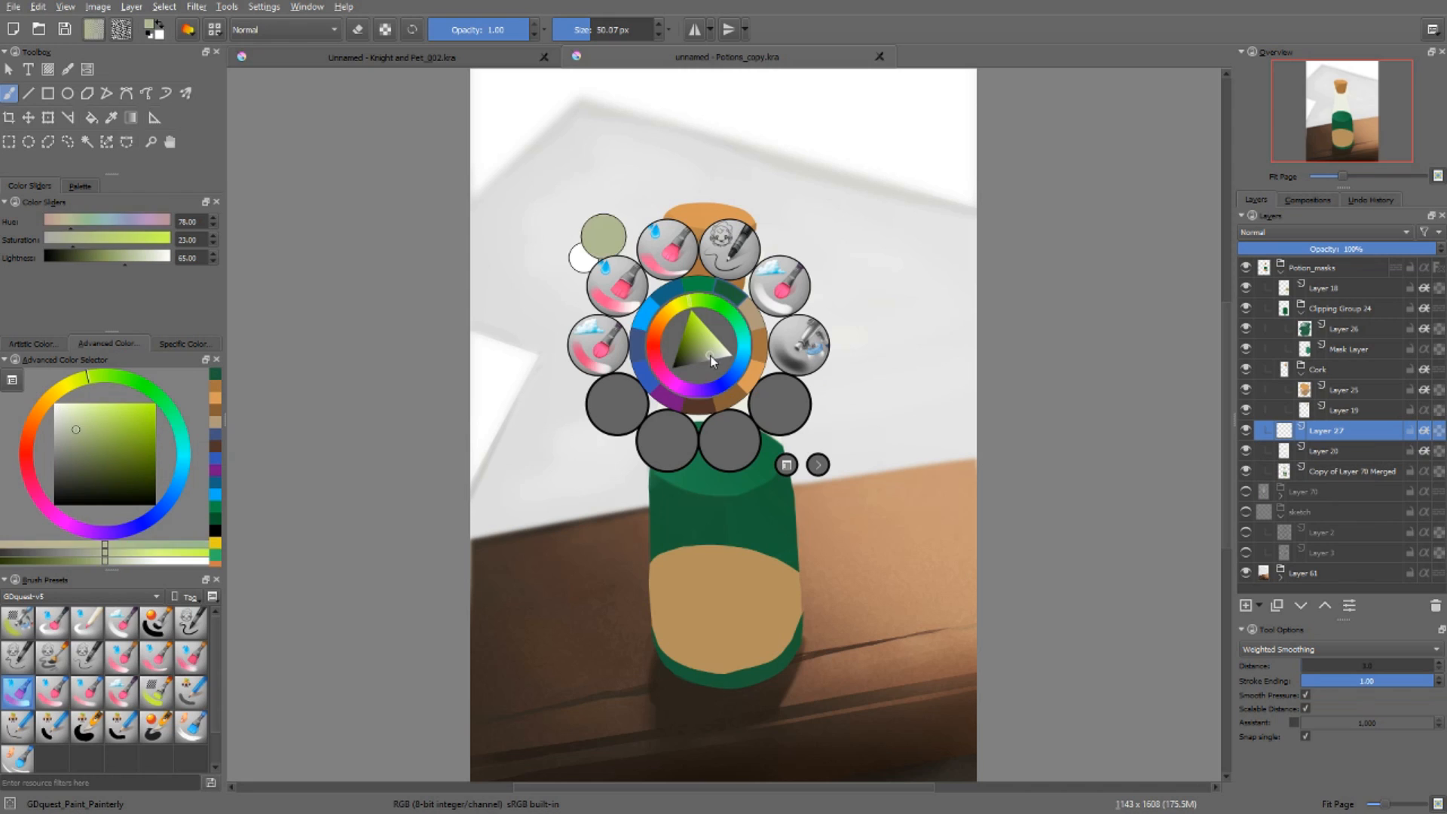
click(712, 361)
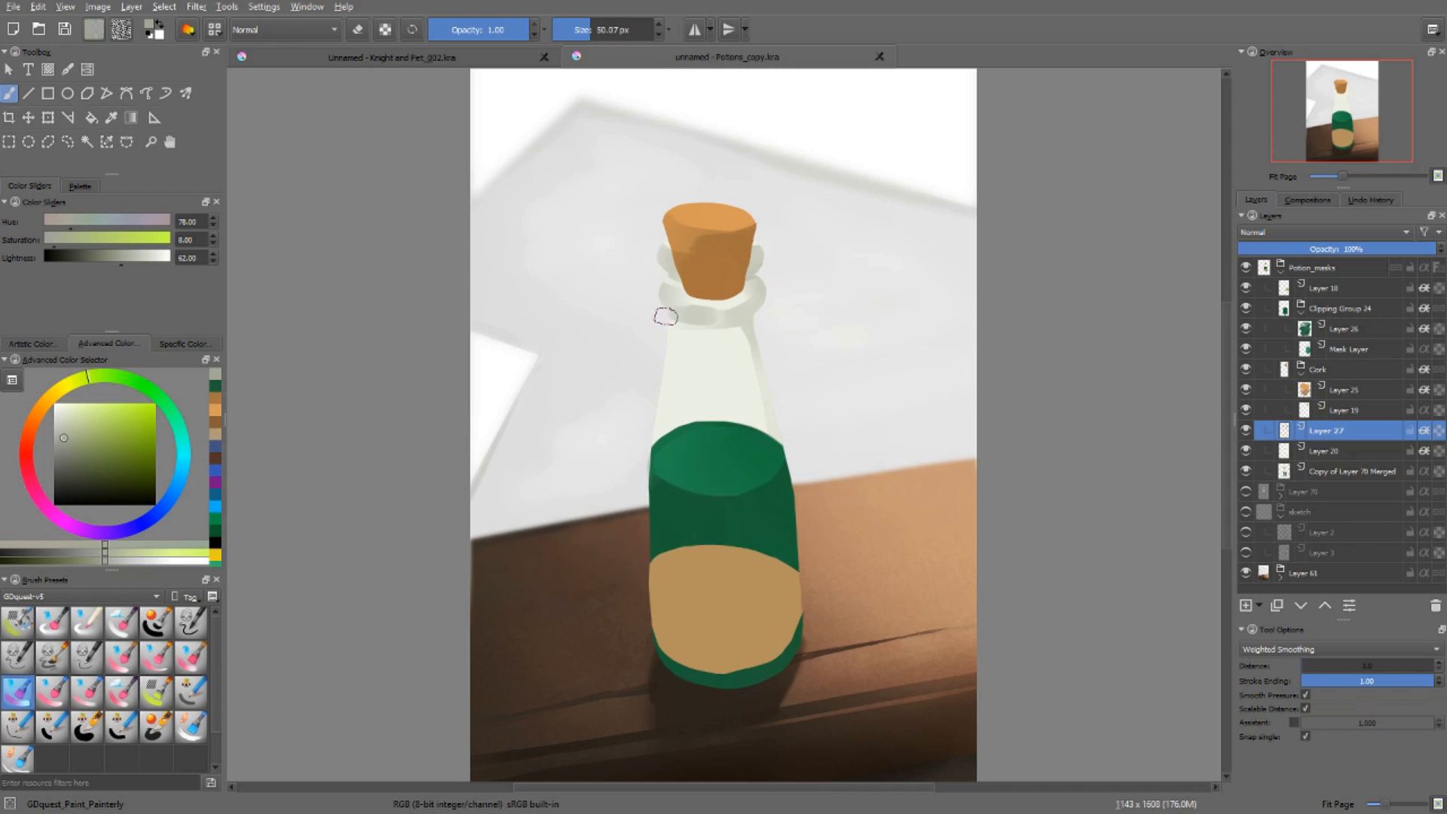
mouse_move(724, 581)
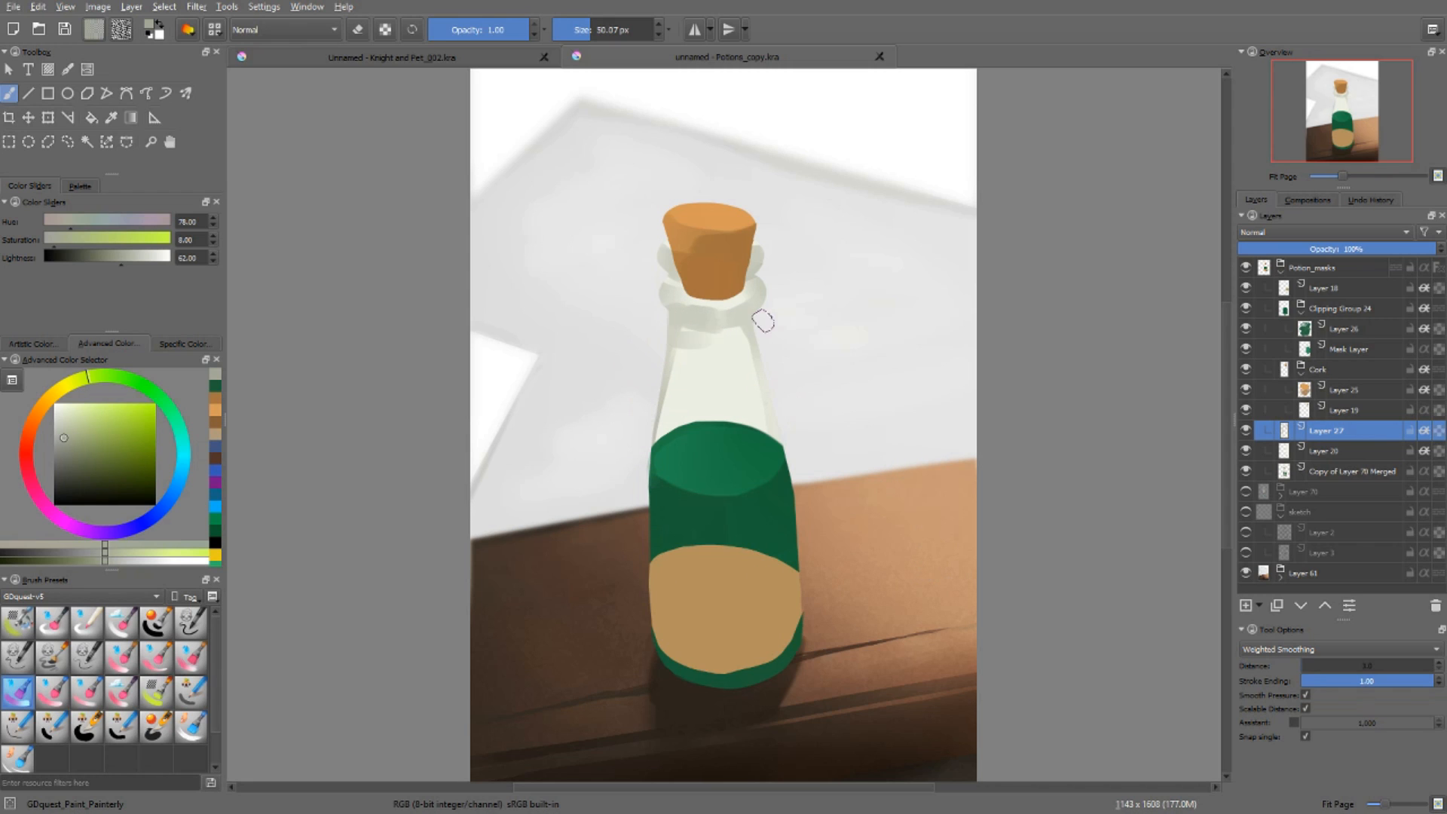
mouse_move(733, 355)
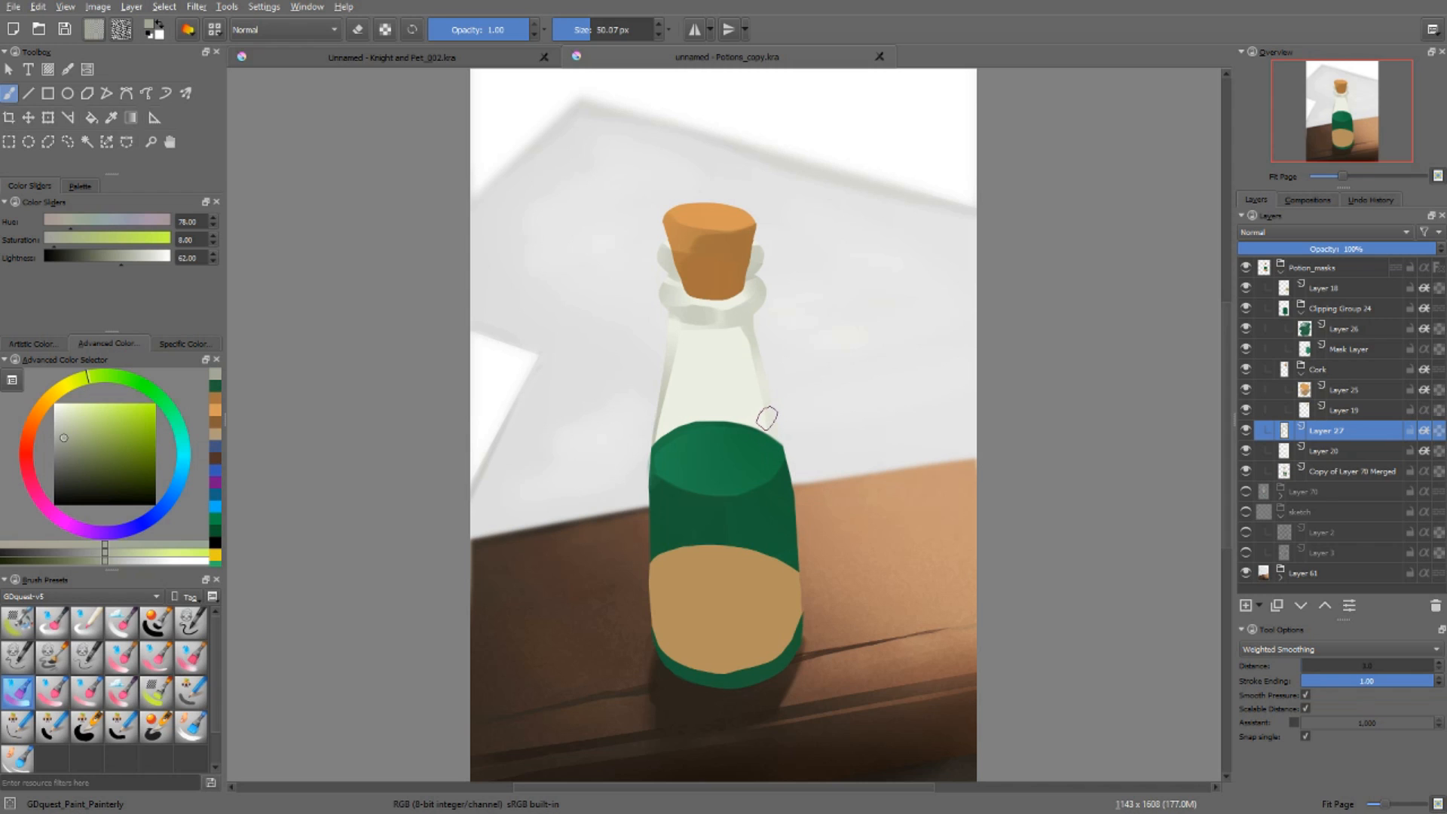
click(391, 58)
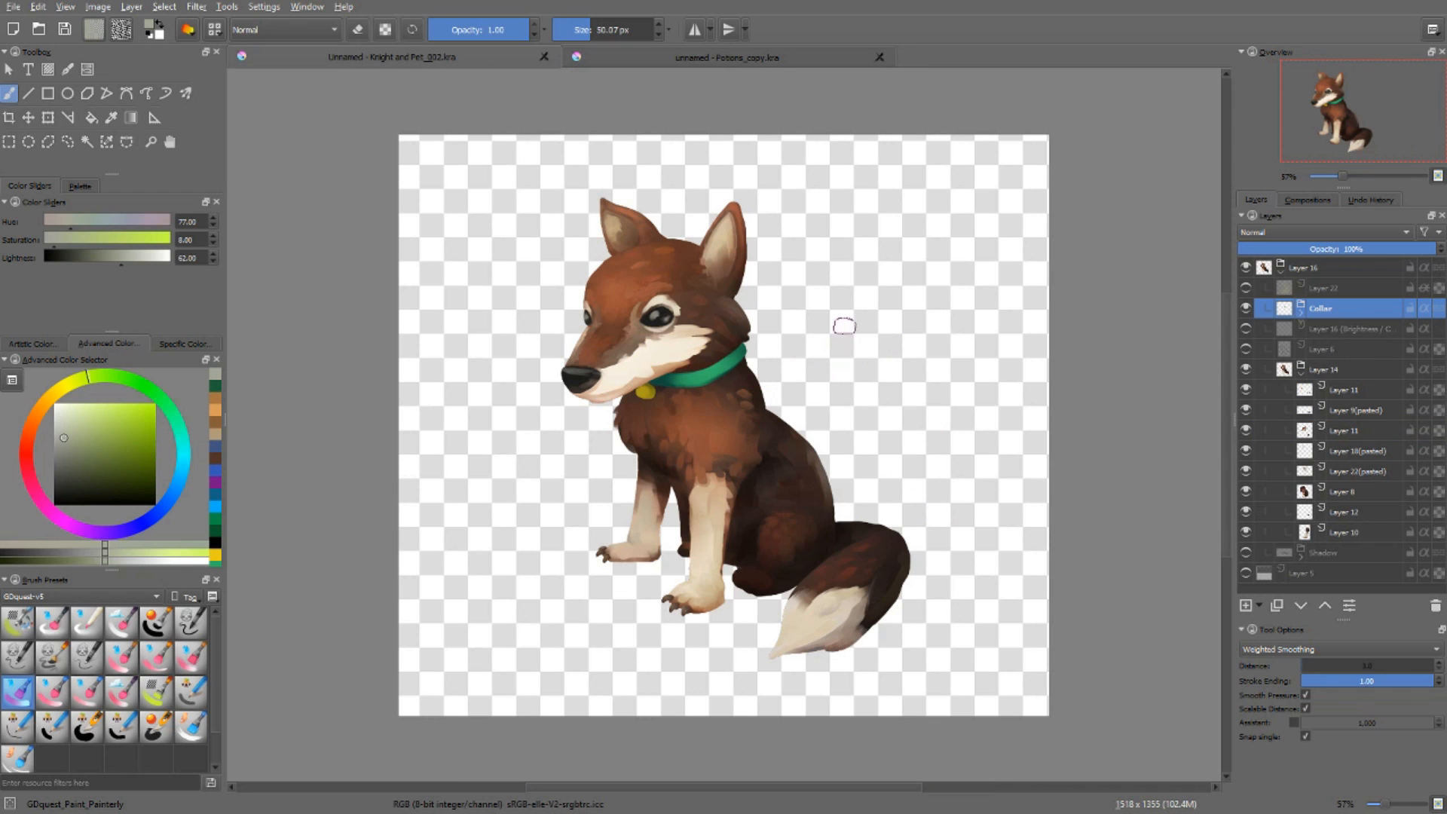
Step: Paint a green front-knee strap, clip it with Ctrl+Shift+G, and add darker shading on the mask layer
click(1329, 287)
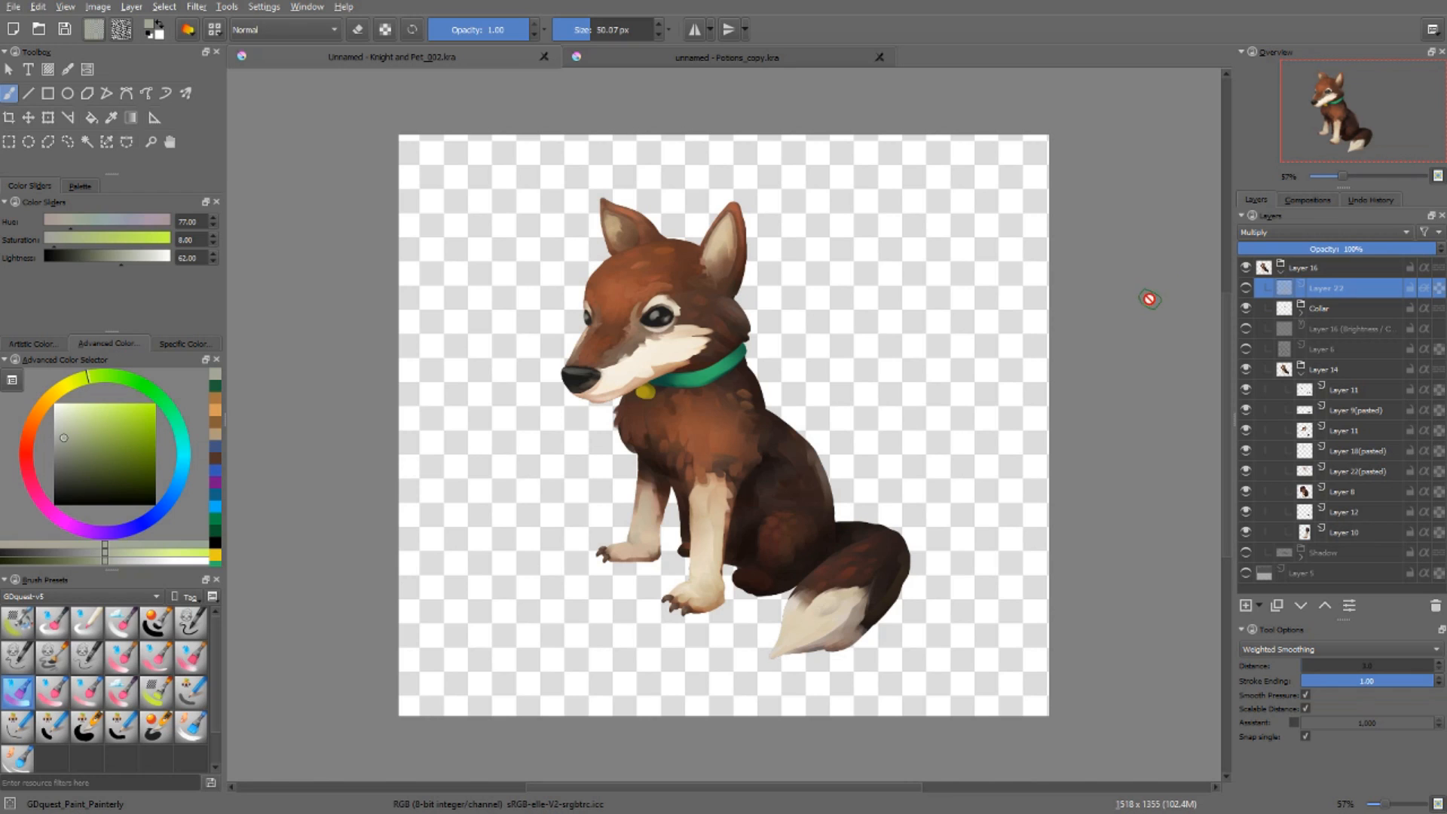
mouse_move(866, 299)
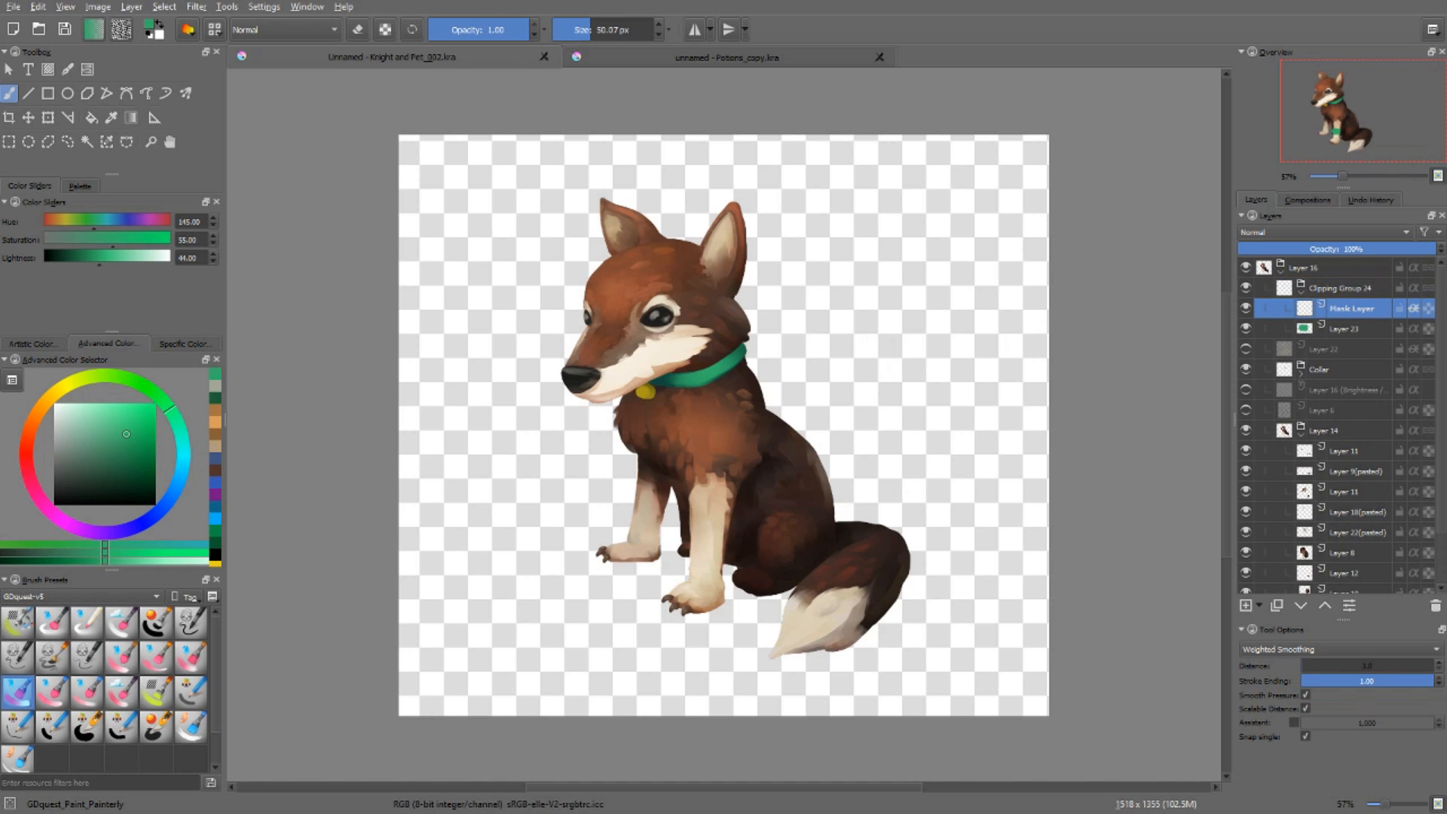
key(ctrl+shift+g)
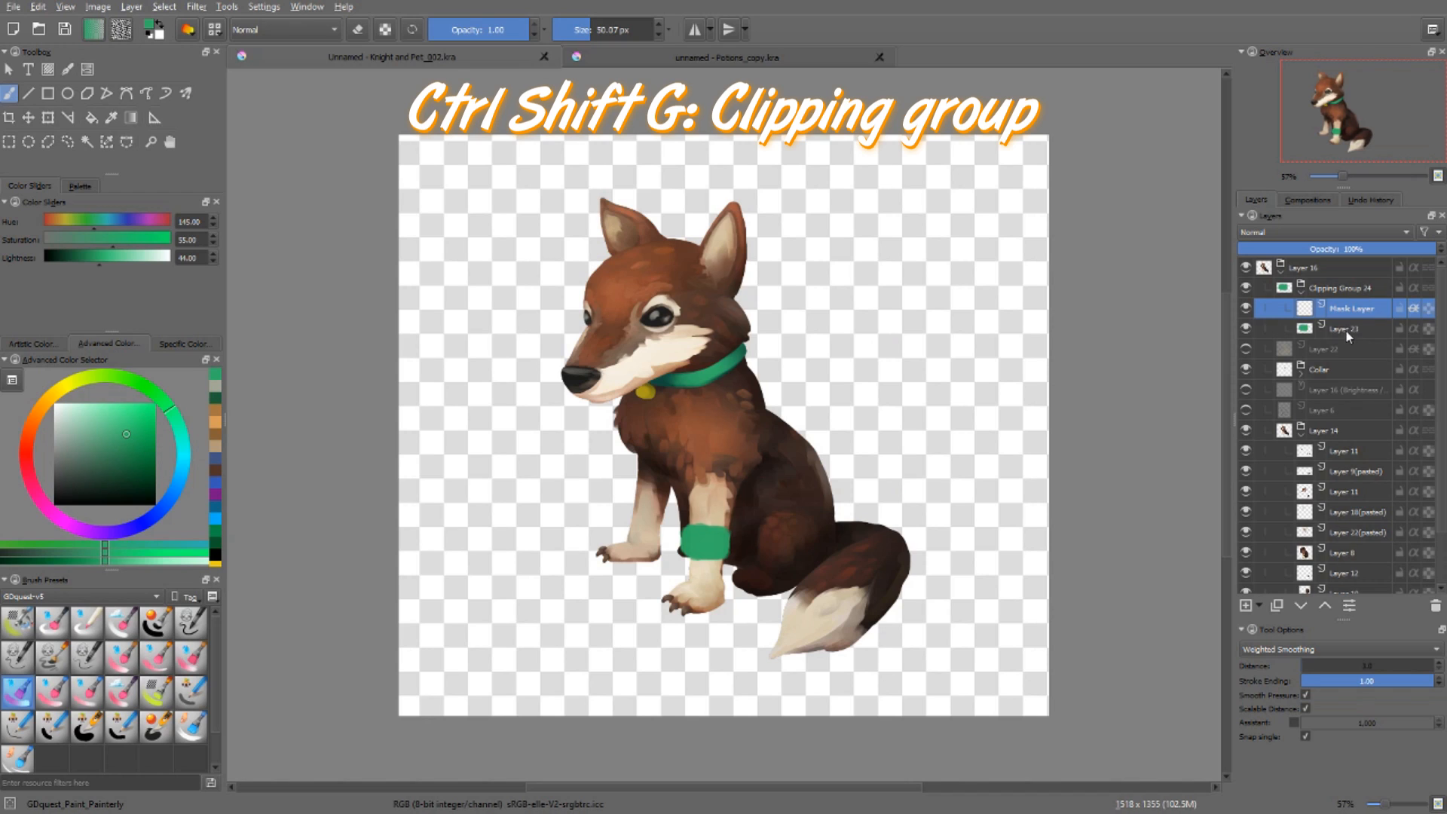
click(1345, 329)
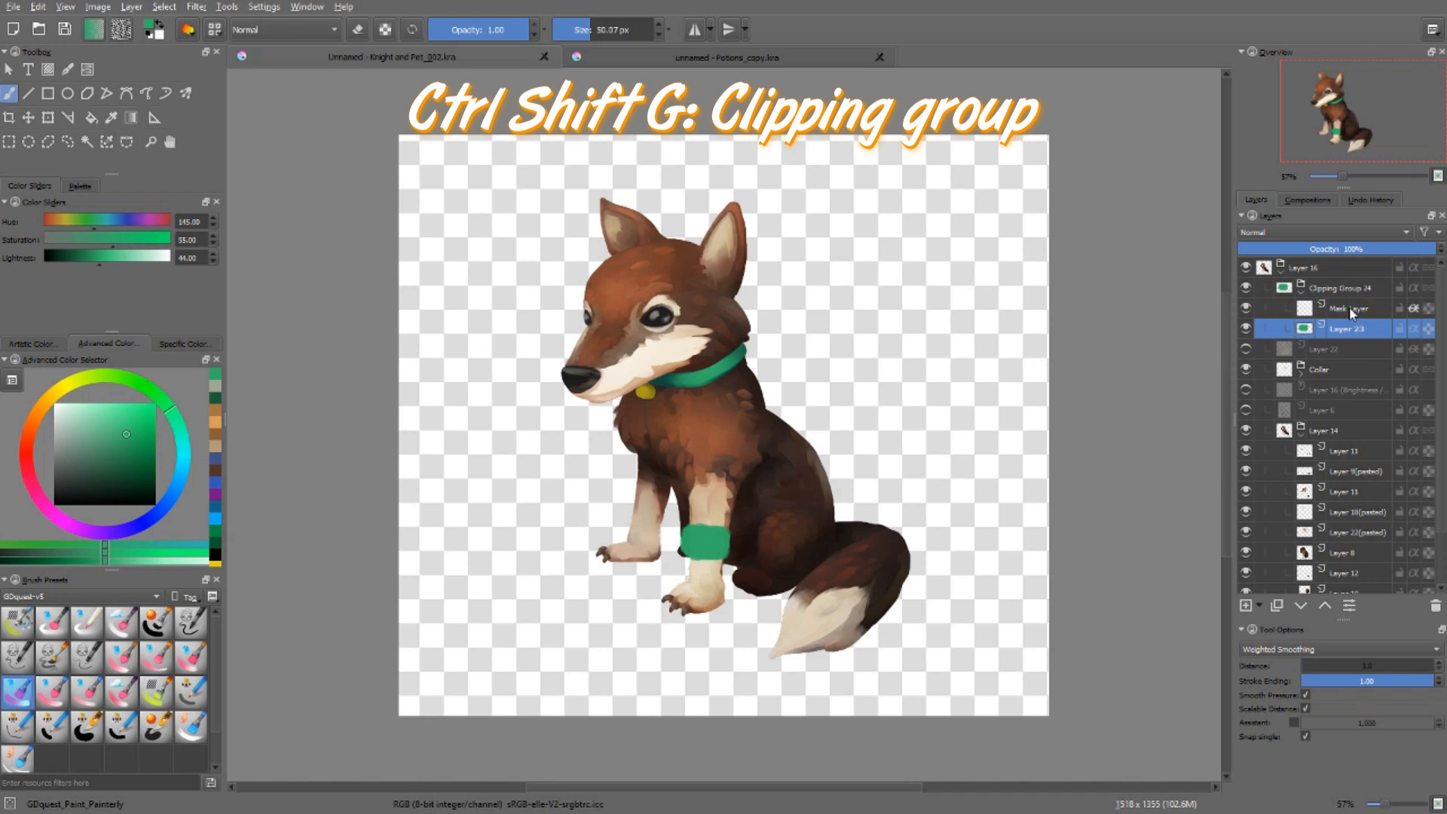
click(1347, 308)
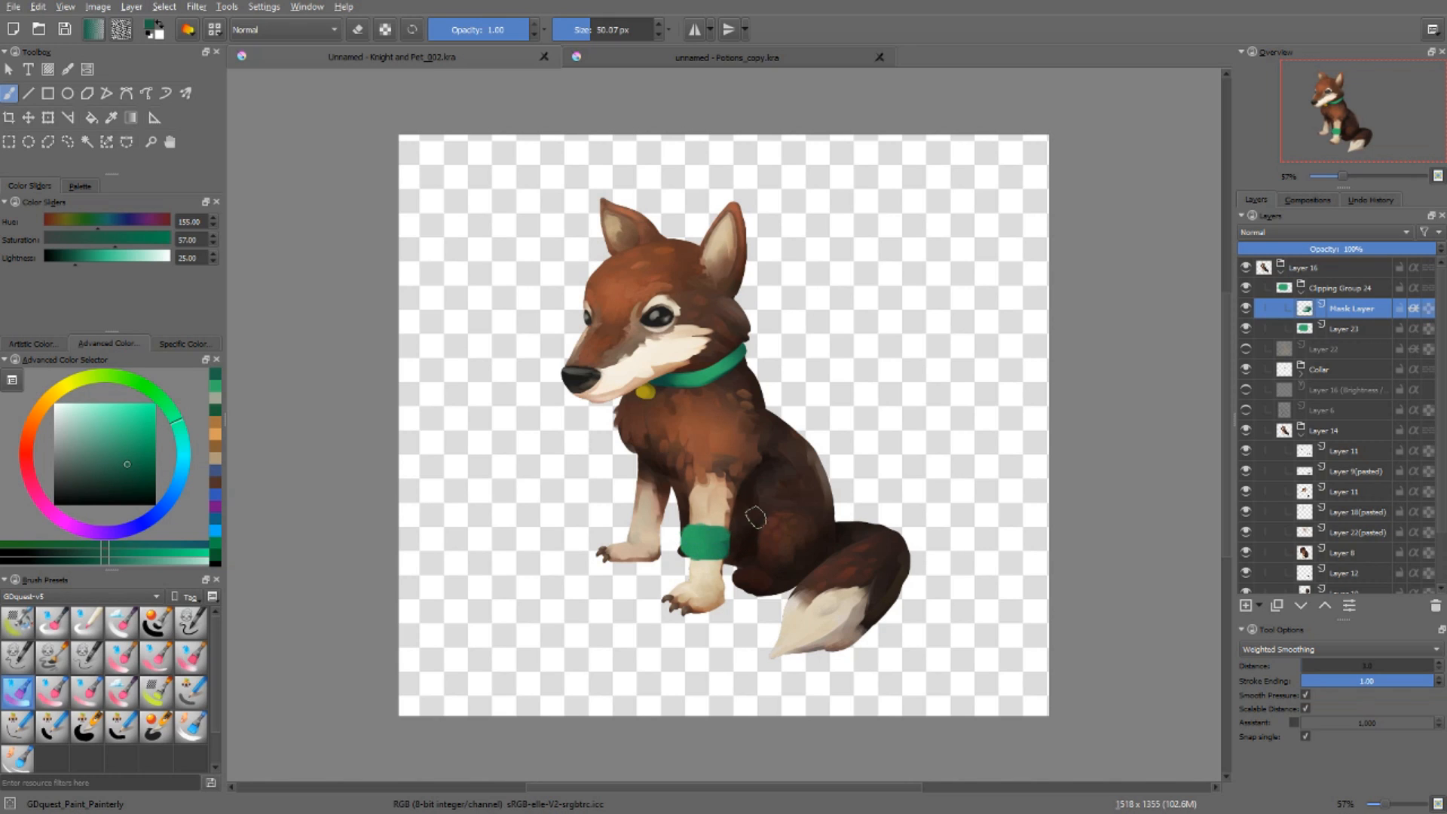
click(702, 554)
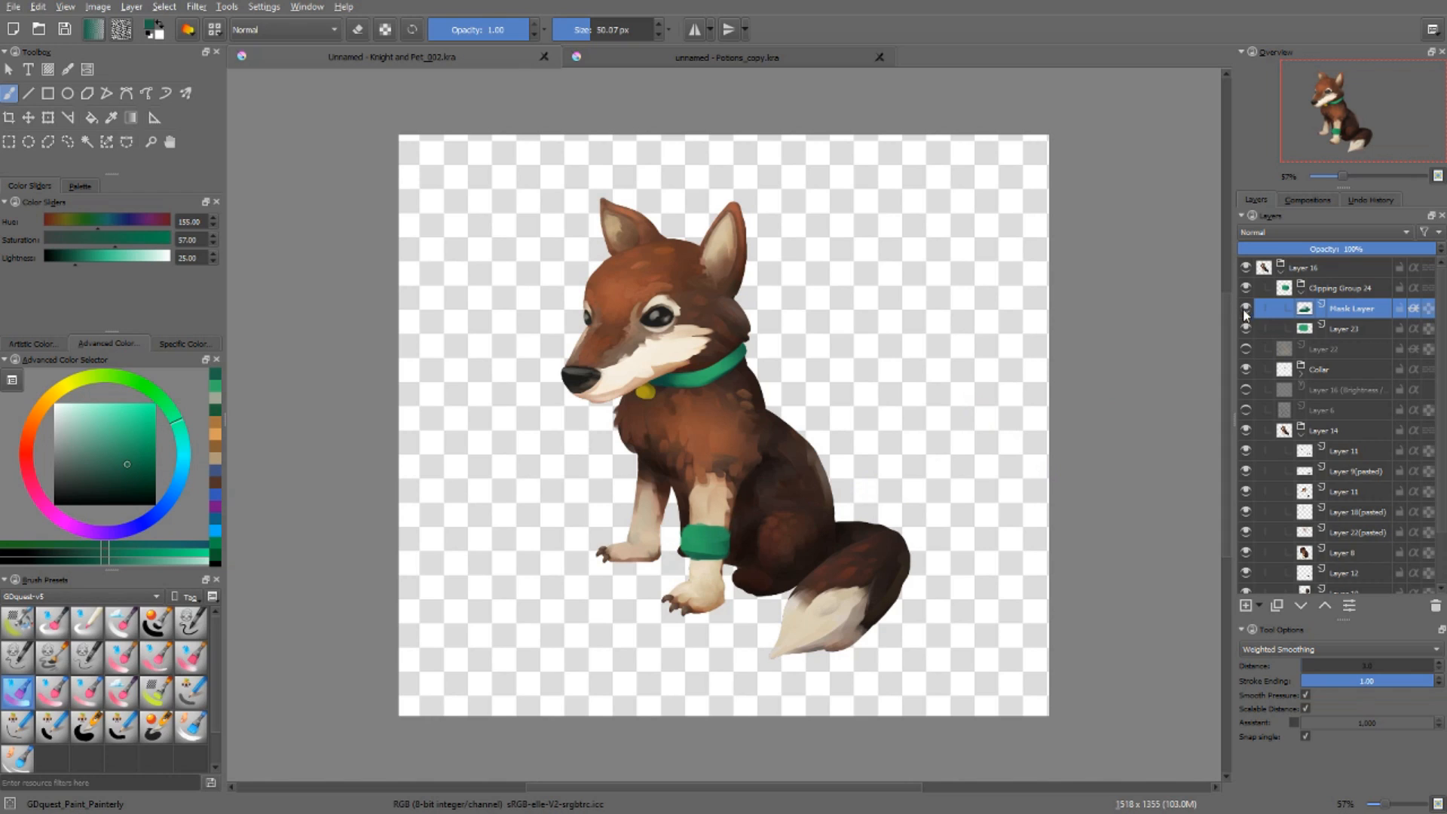
click(1245, 309)
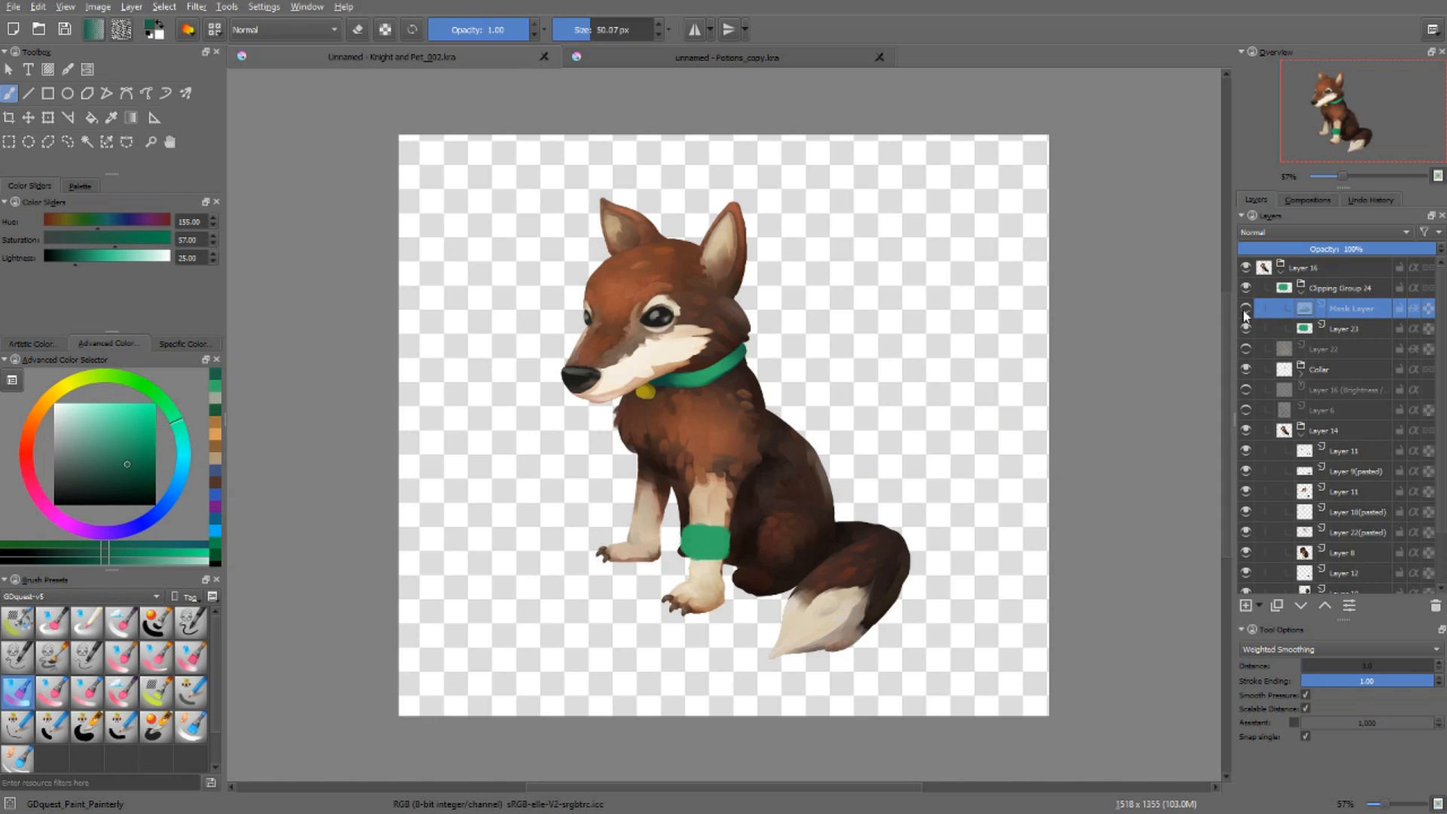